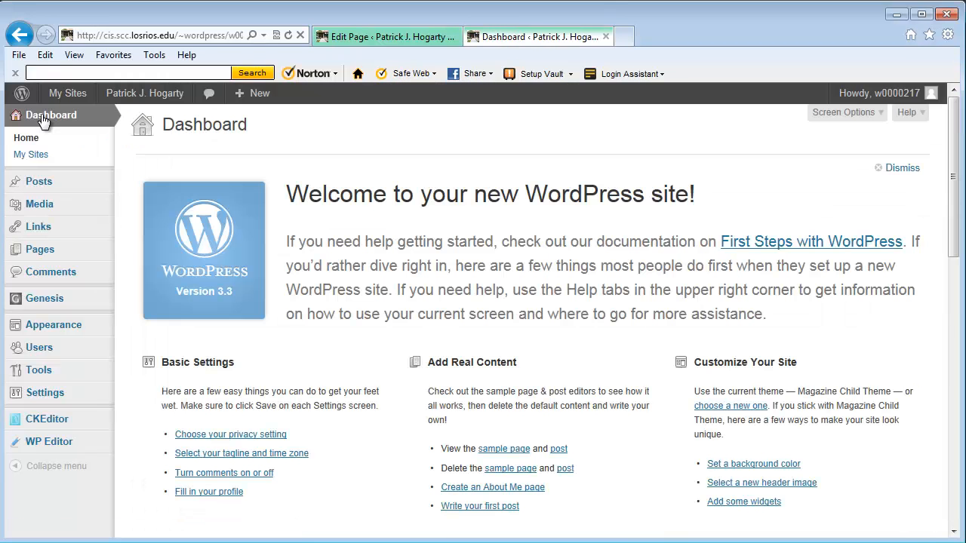
mouse_move(39, 249)
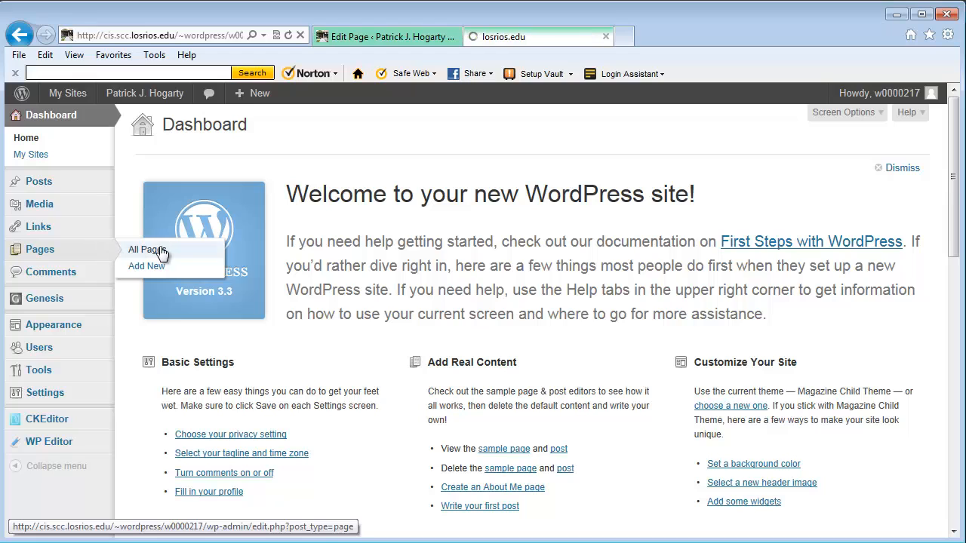
- Open All Pages to list the four pages, including both draft listings
click(148, 250)
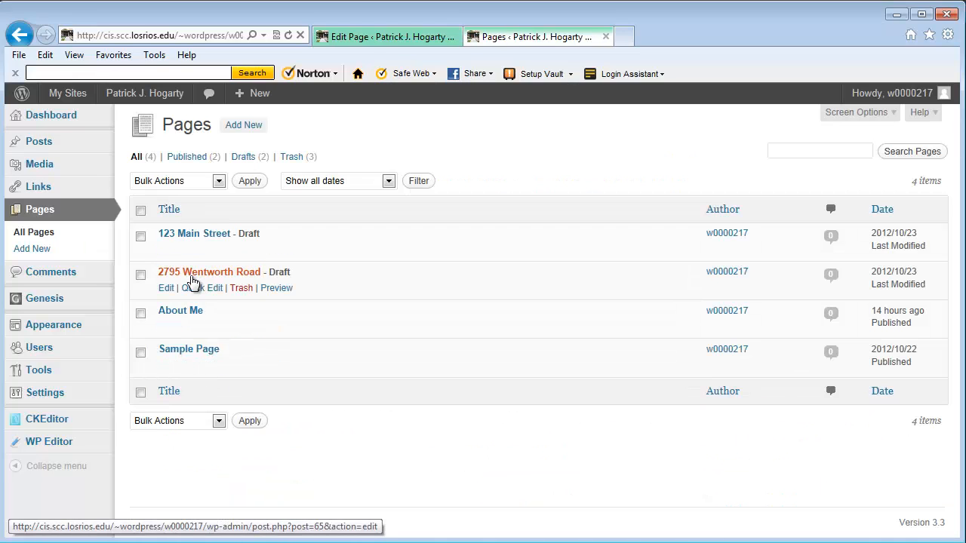
mouse_move(194, 233)
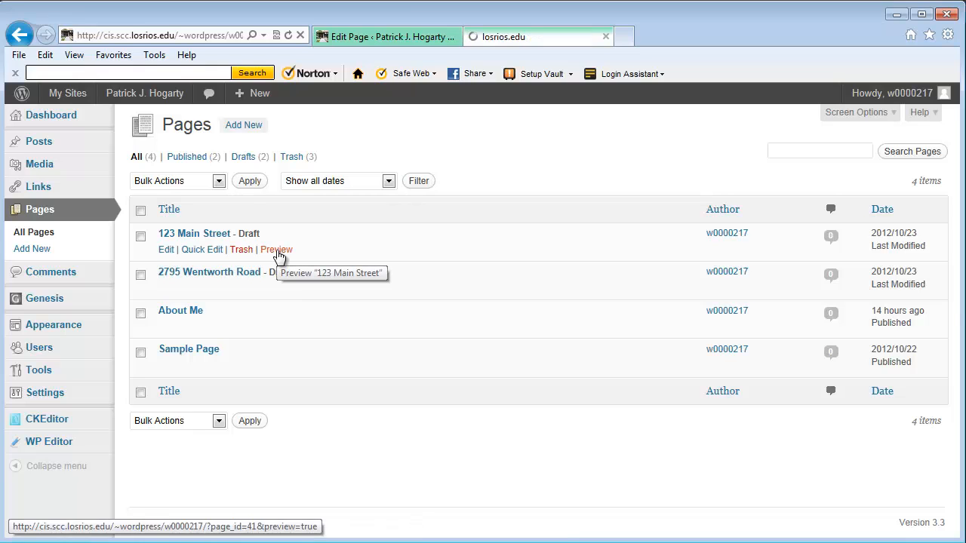
- Preview the 123 Main Street draft and scroll through its photo and description
click(276, 250)
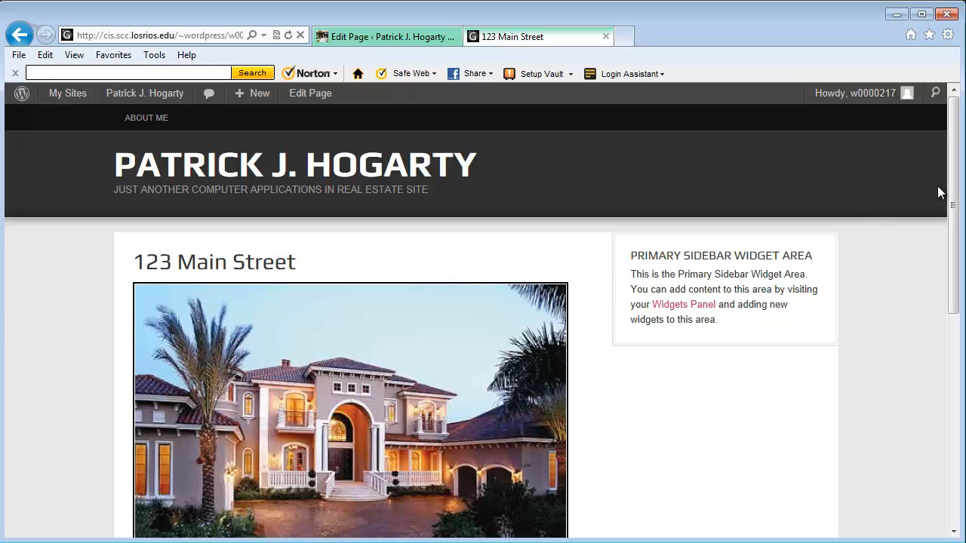
scroll(down, 3)
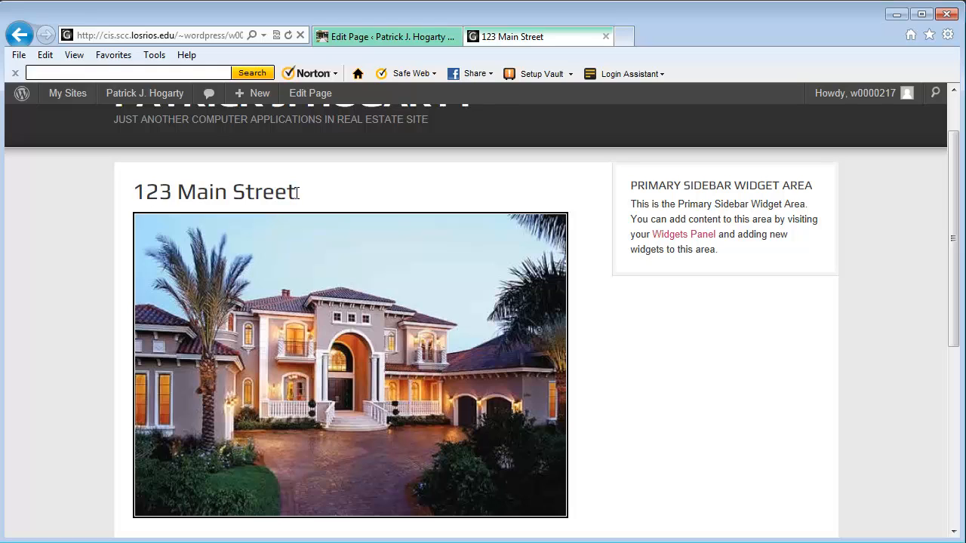
mouse_move(298, 200)
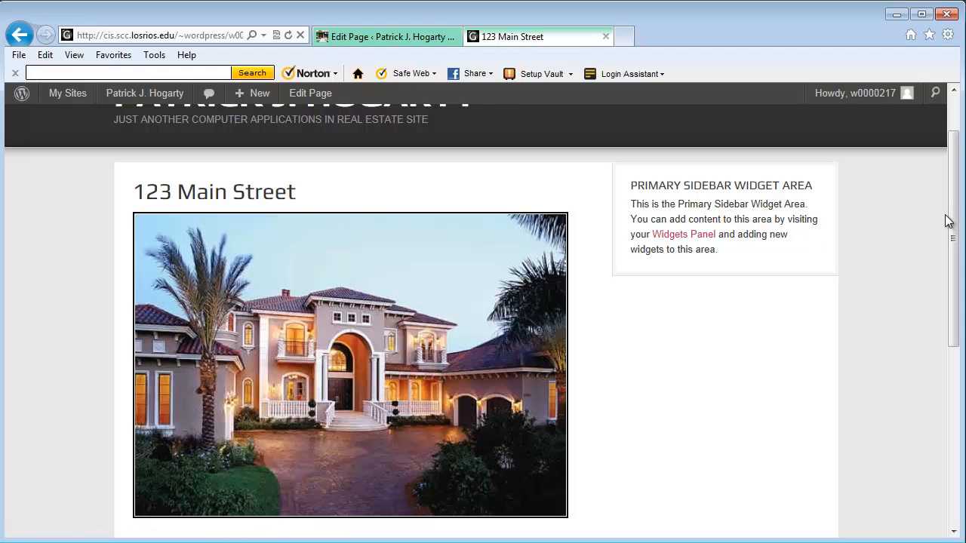
scroll(down, 3)
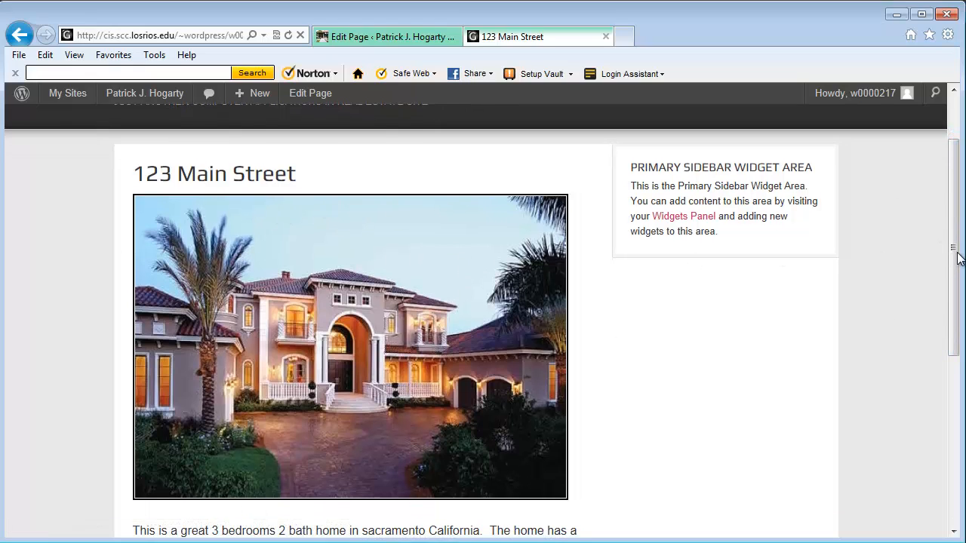
scroll(down, 3)
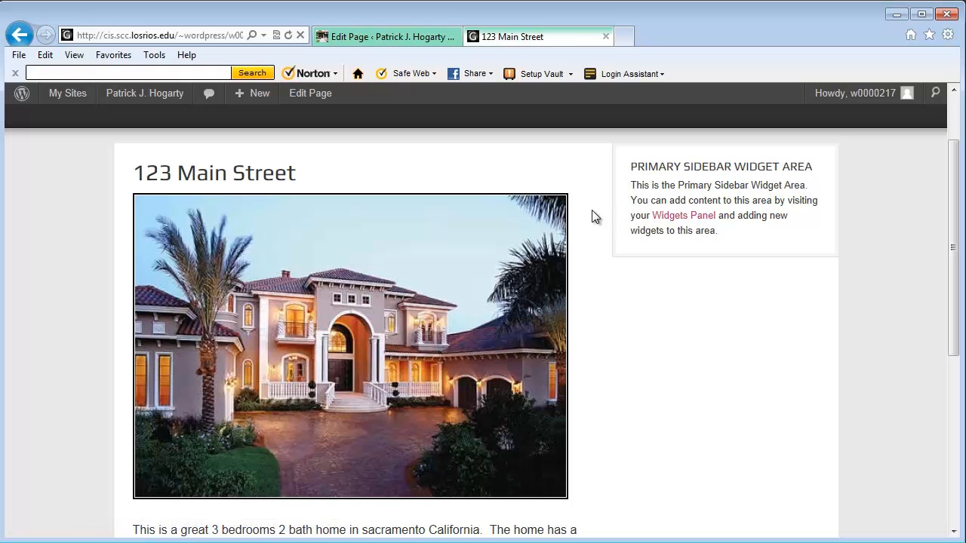
mouse_move(592, 224)
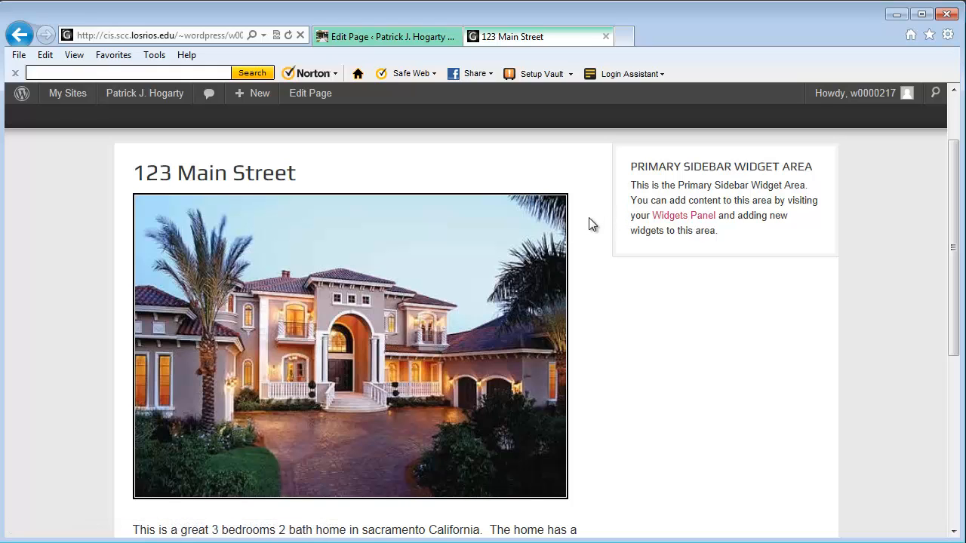
mouse_move(429, 156)
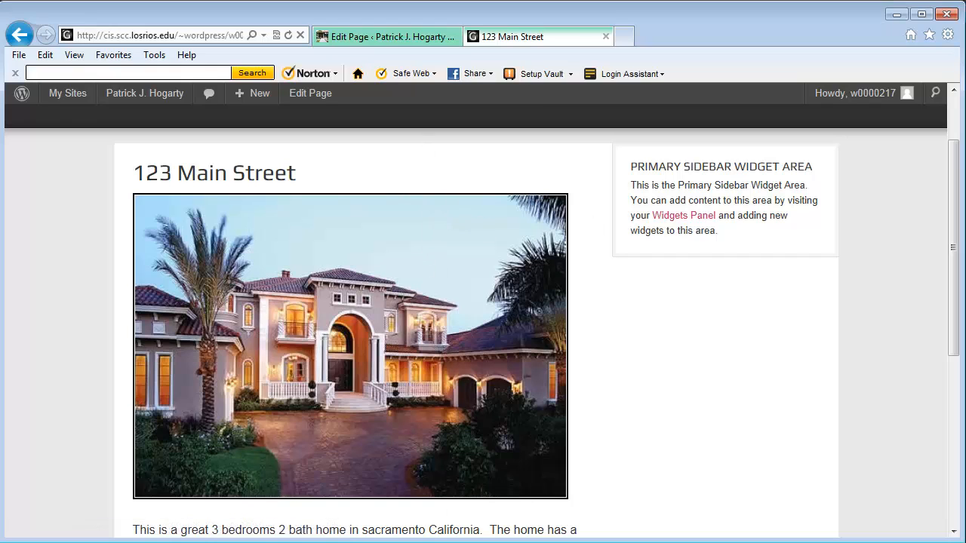
mouse_move(720, 158)
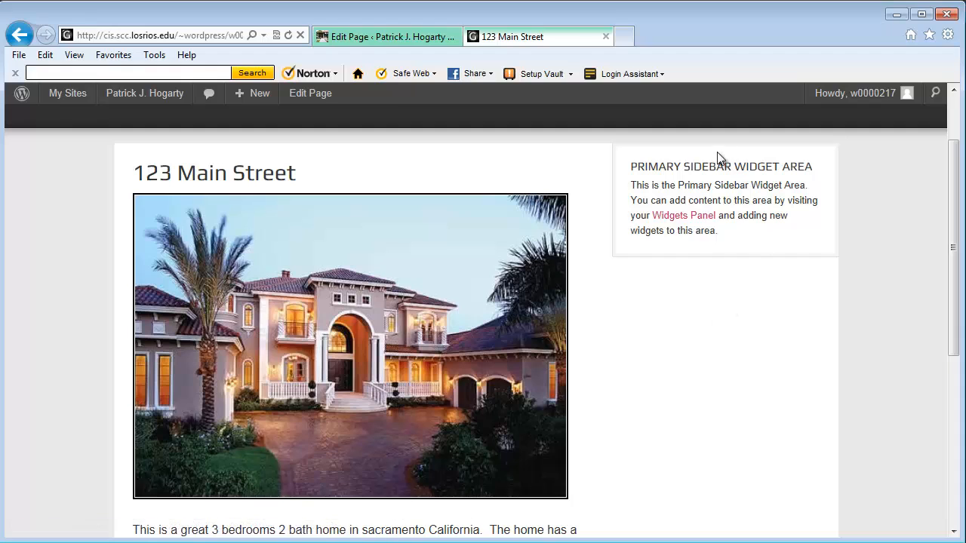
mouse_move(711, 163)
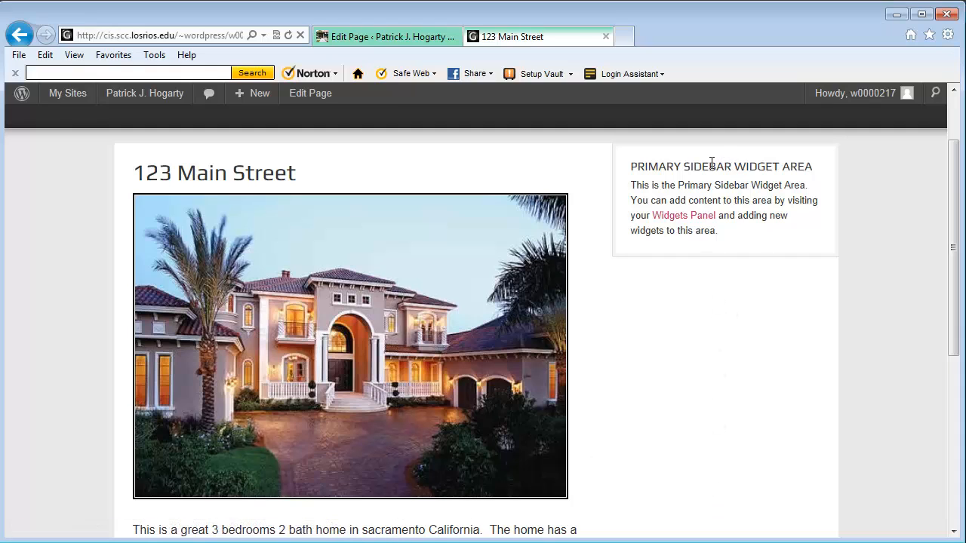
mouse_move(715, 492)
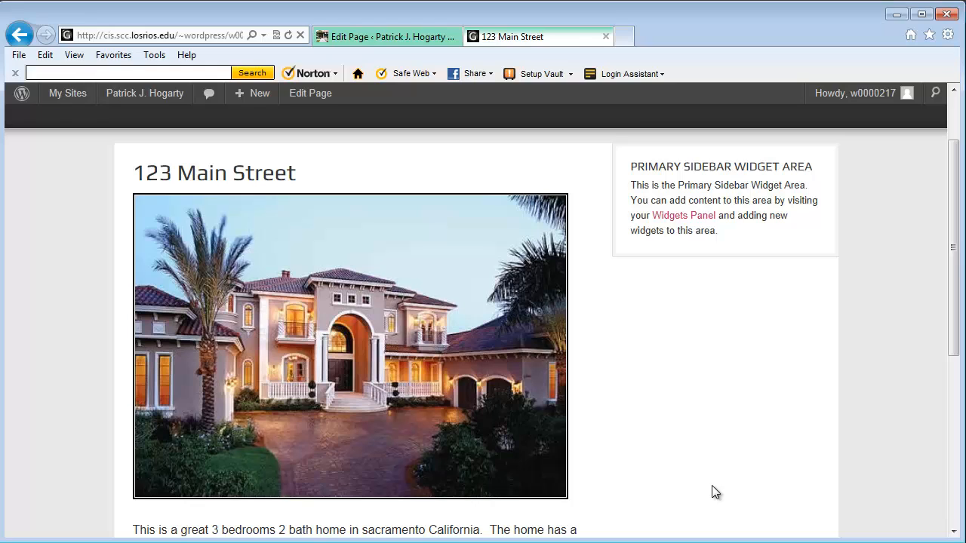
mouse_move(265, 355)
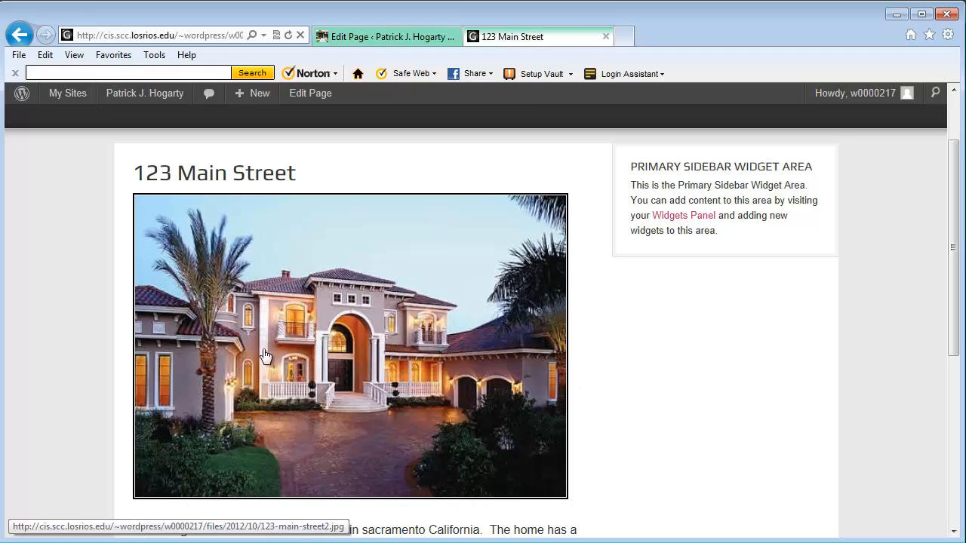
mouse_move(739, 355)
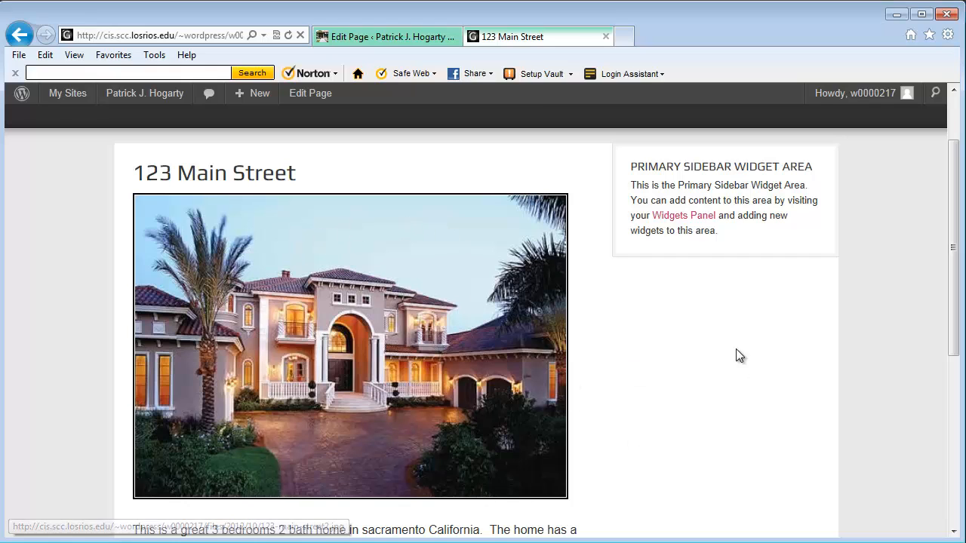
mouse_move(708, 240)
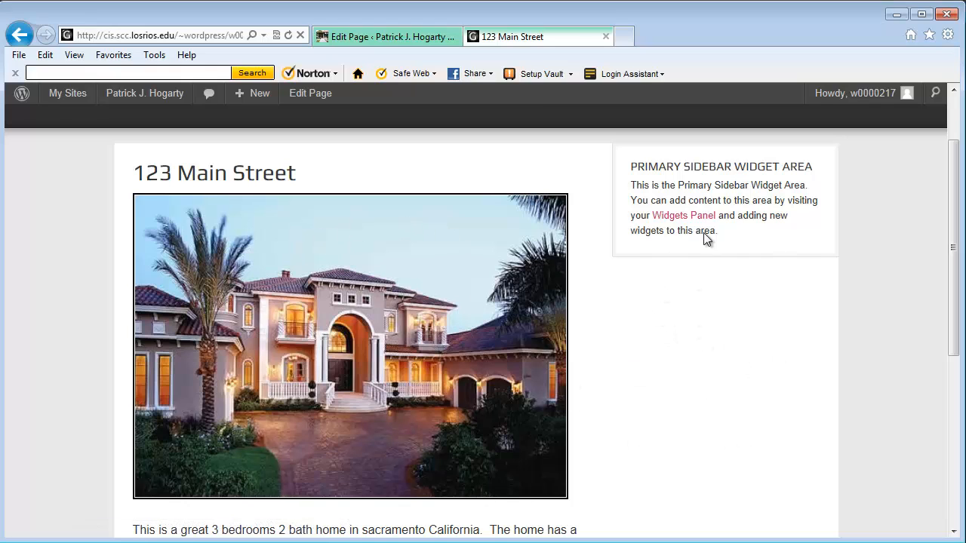
mouse_move(775, 314)
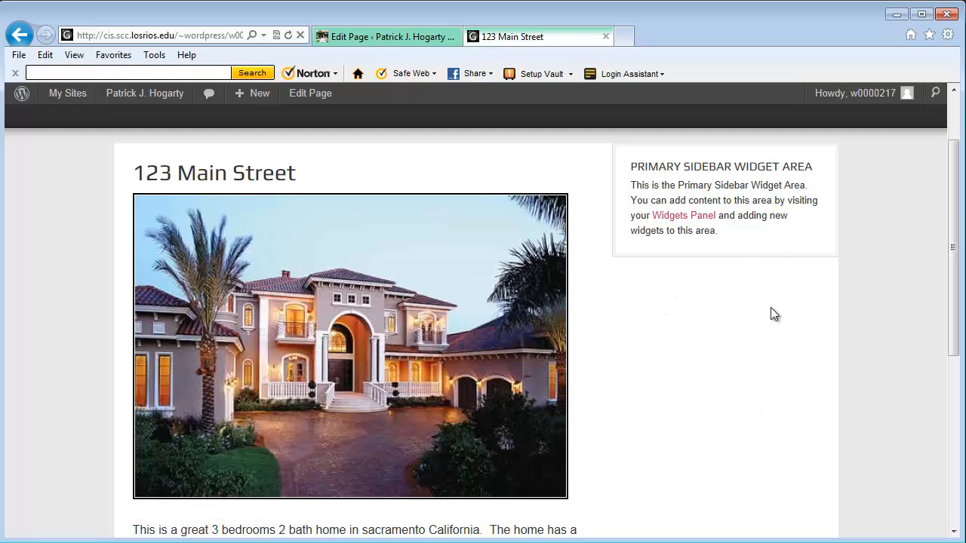
mouse_move(772, 324)
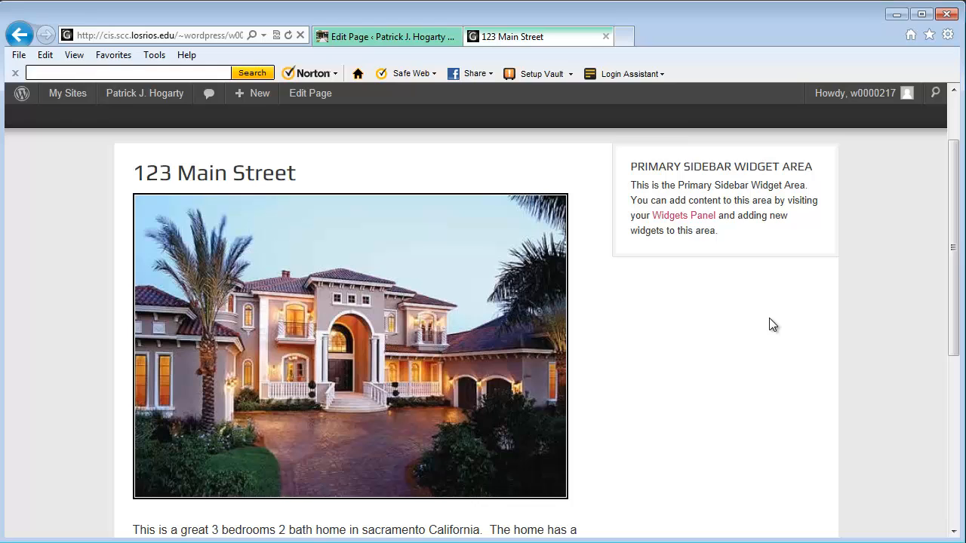
mouse_move(675, 260)
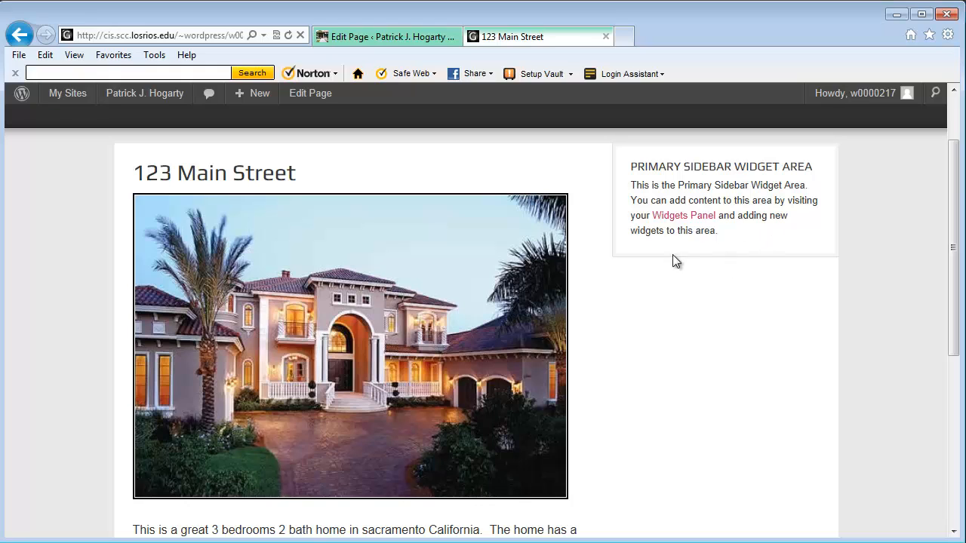
mouse_move(682, 215)
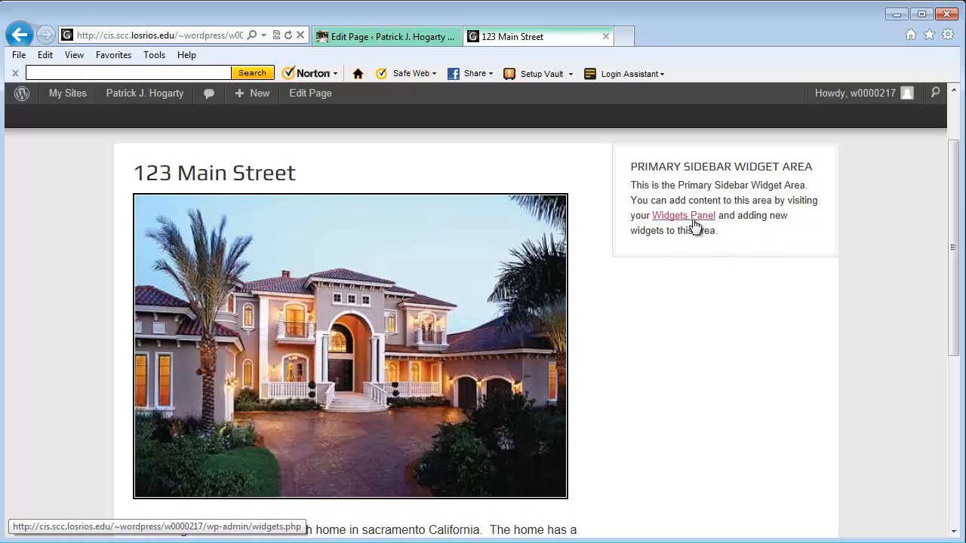
mouse_move(773, 144)
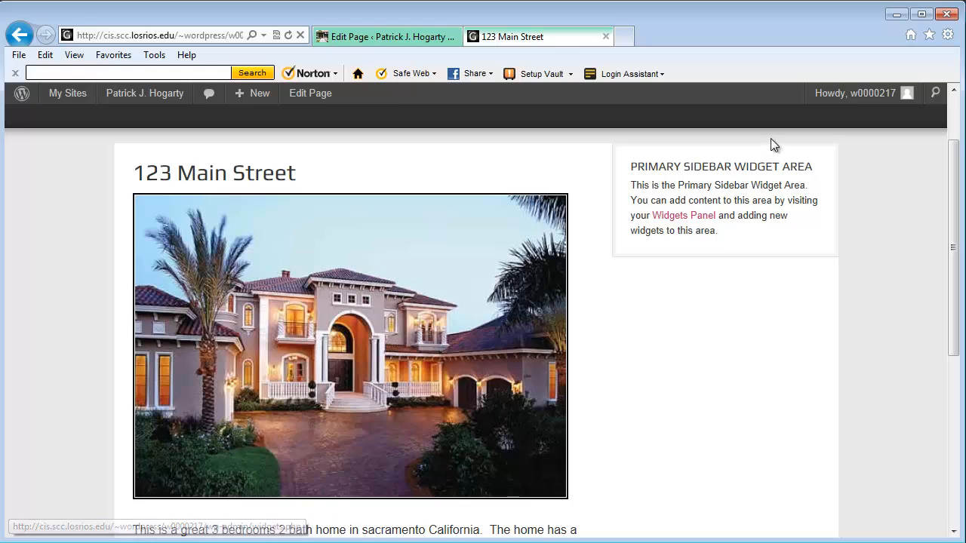
mouse_move(777, 334)
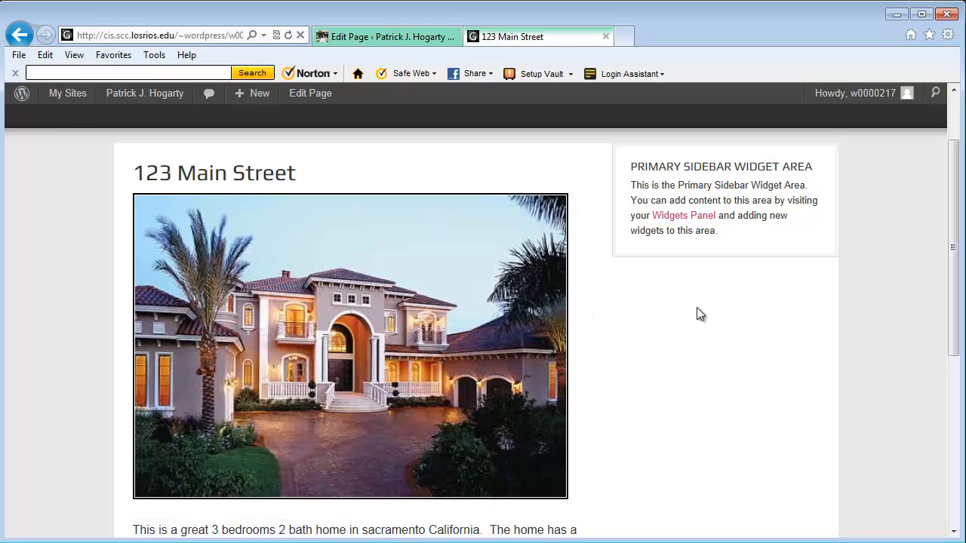
scroll(down, 3)
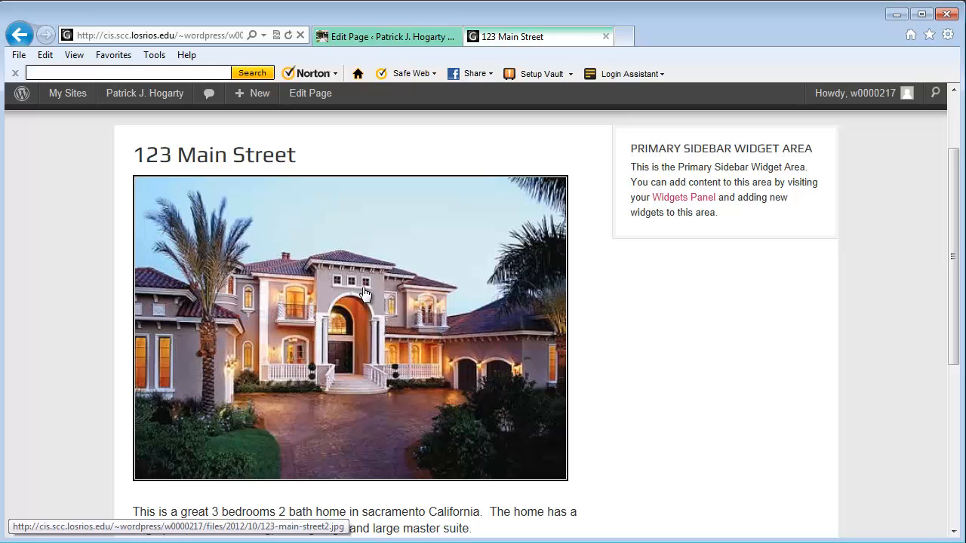
mouse_move(369, 231)
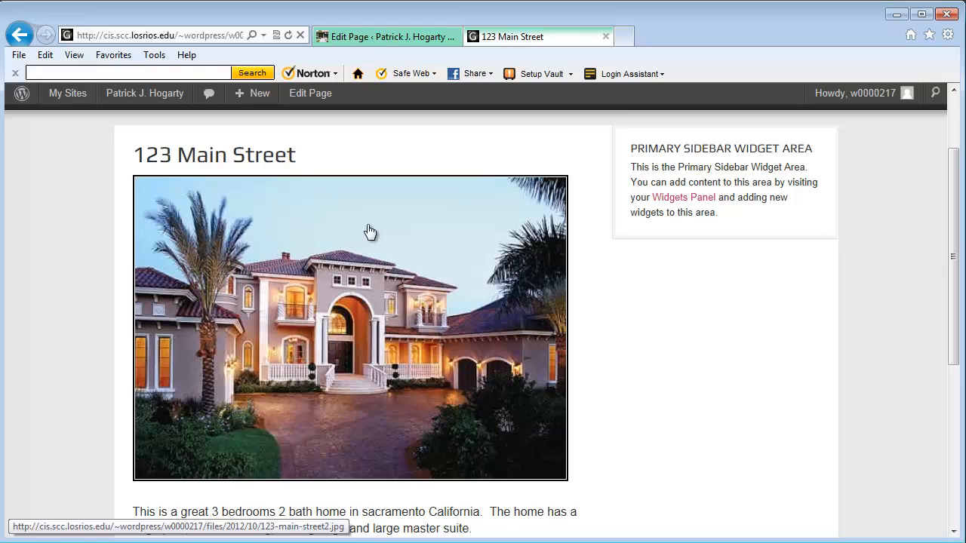
mouse_move(370, 260)
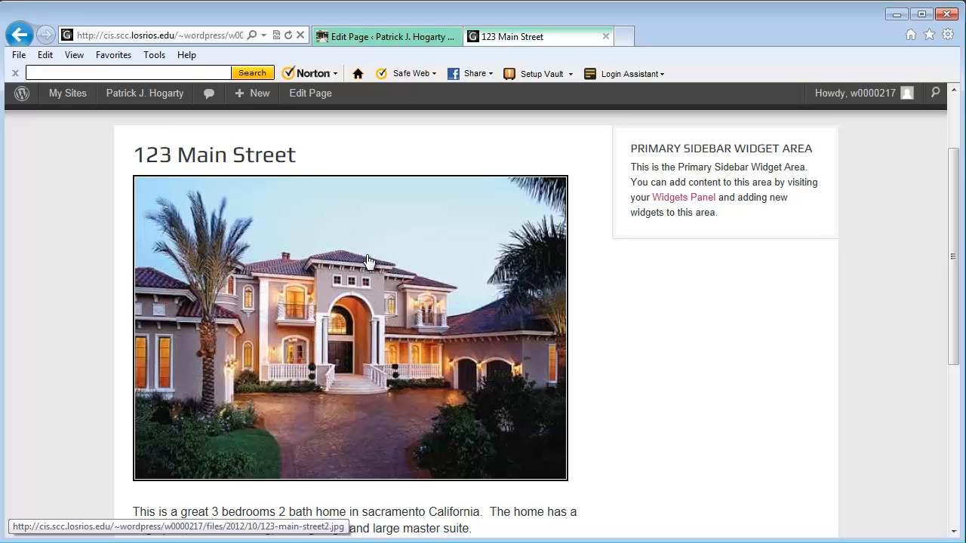
mouse_move(537, 272)
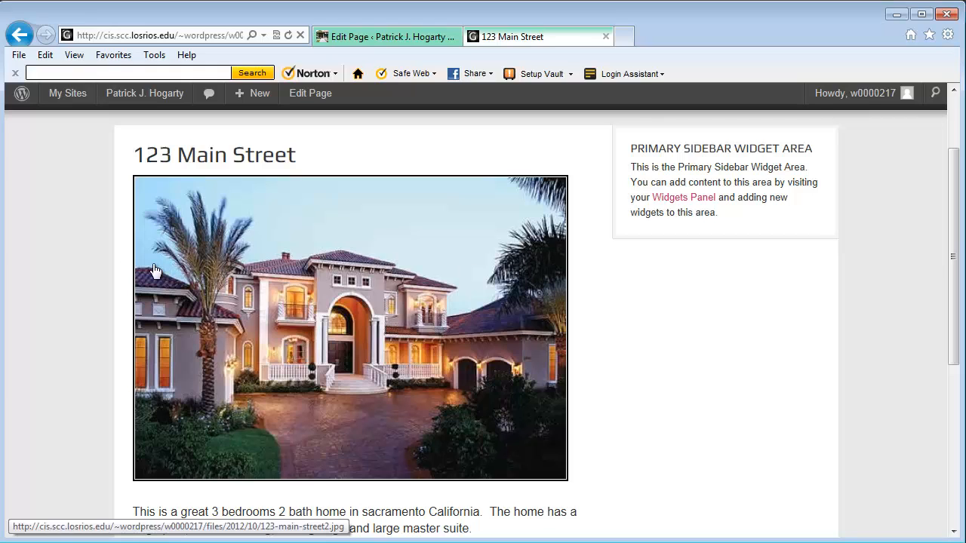
mouse_move(566, 278)
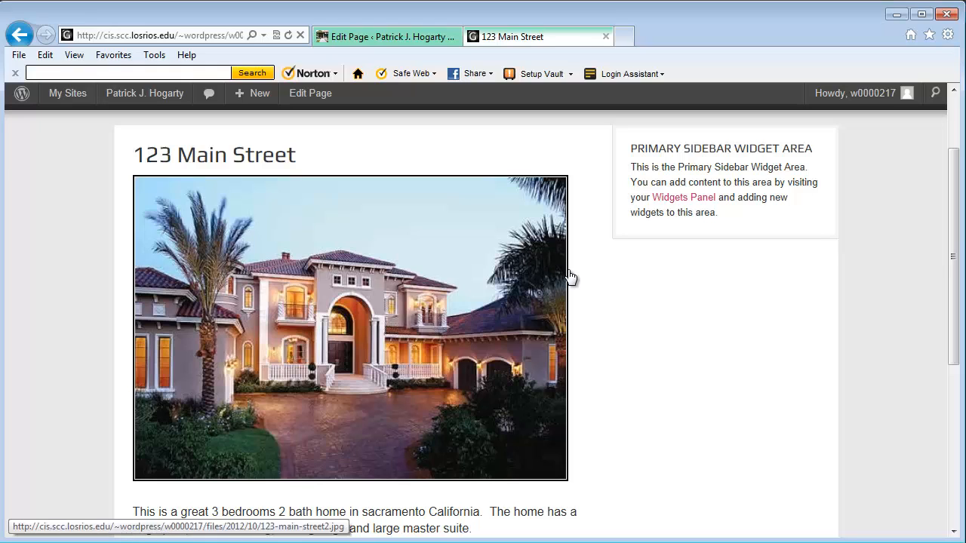
mouse_move(433, 298)
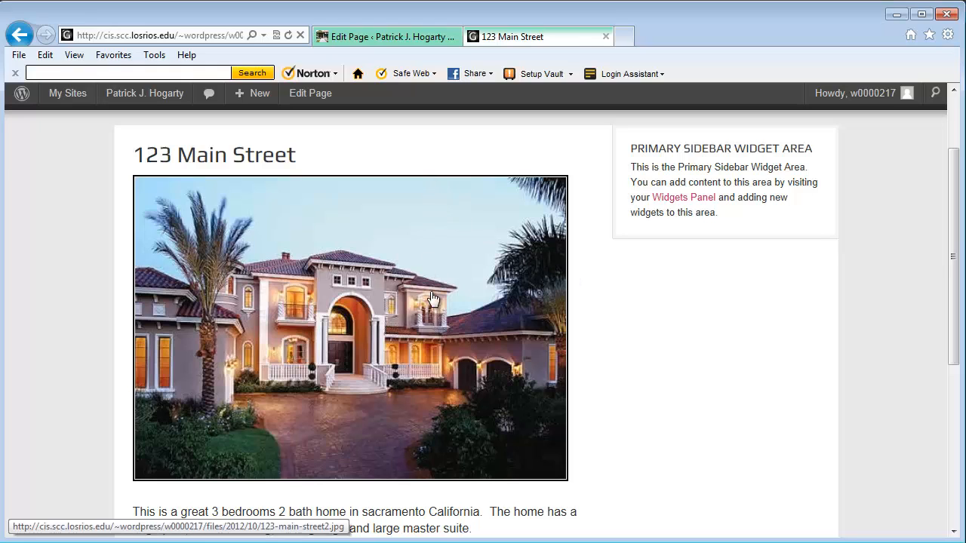
mouse_move(433, 479)
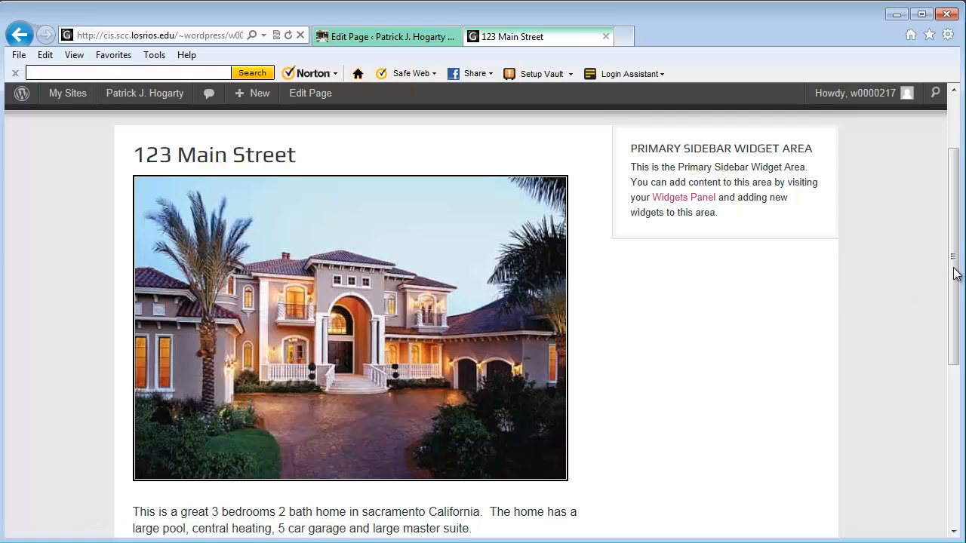
scroll(down, 3)
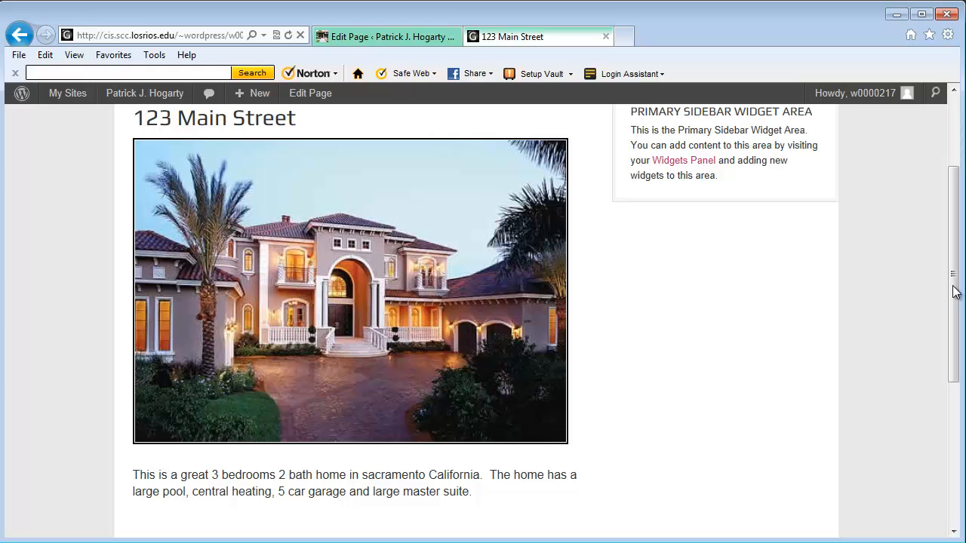
mouse_move(938, 293)
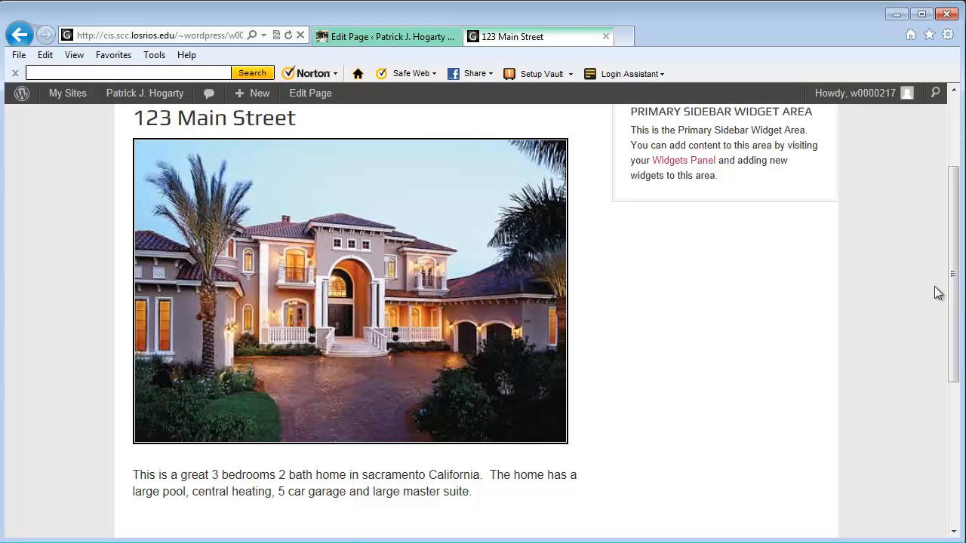
mouse_move(466, 279)
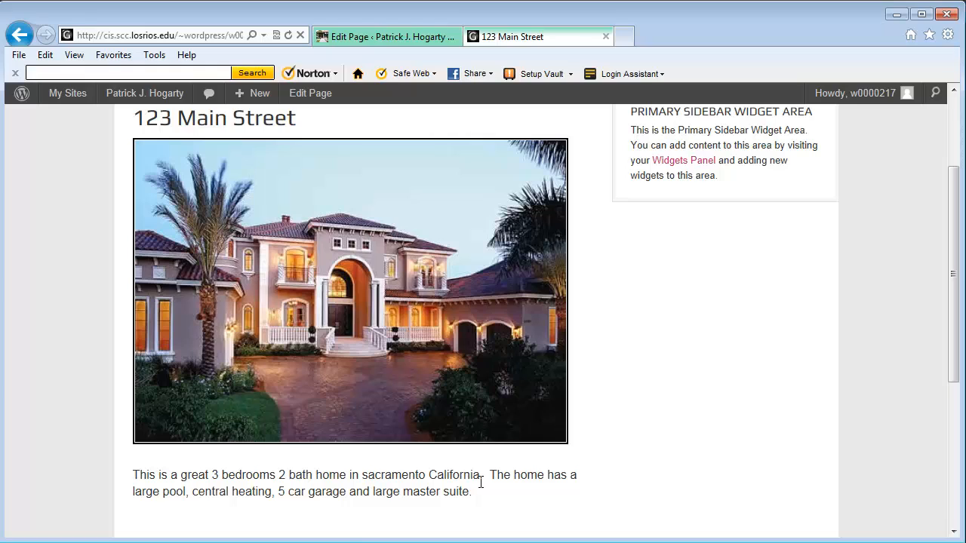
mouse_move(415, 183)
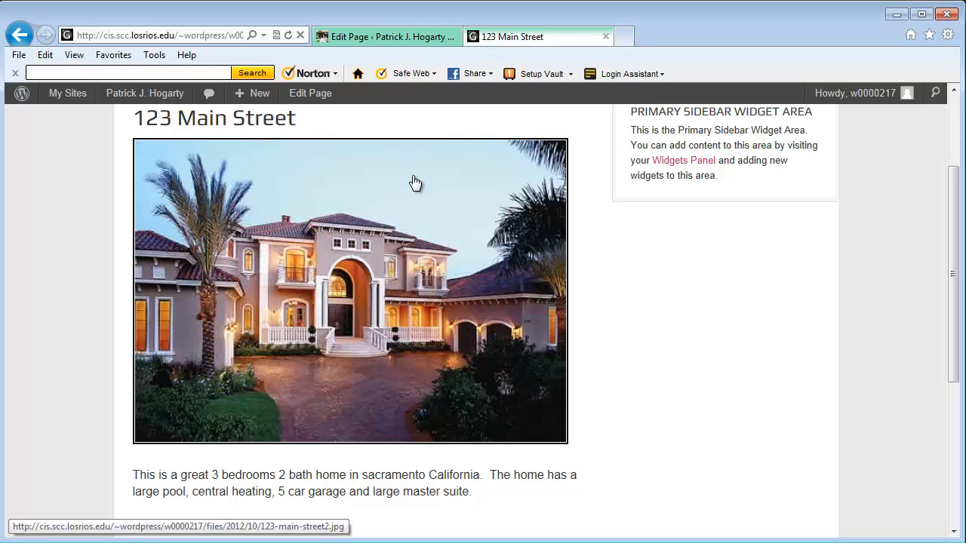
mouse_move(956, 194)
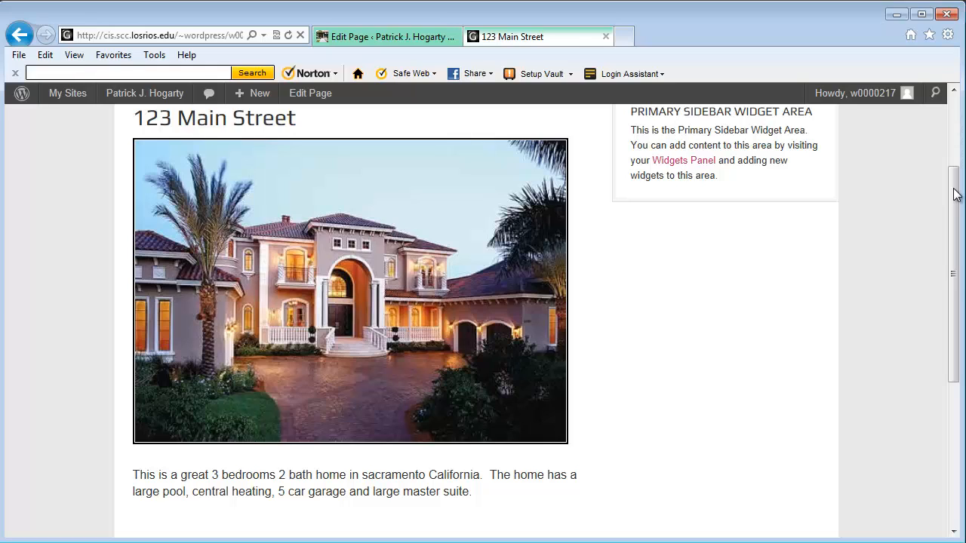
- Scroll down the 123 Main Street preview to check its property details table
scroll(down, 3)
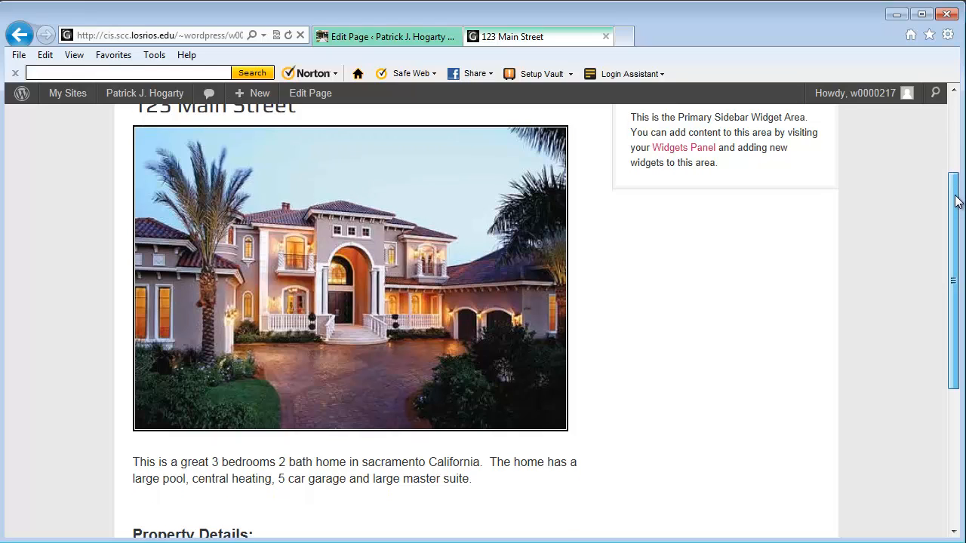
scroll(down, 3)
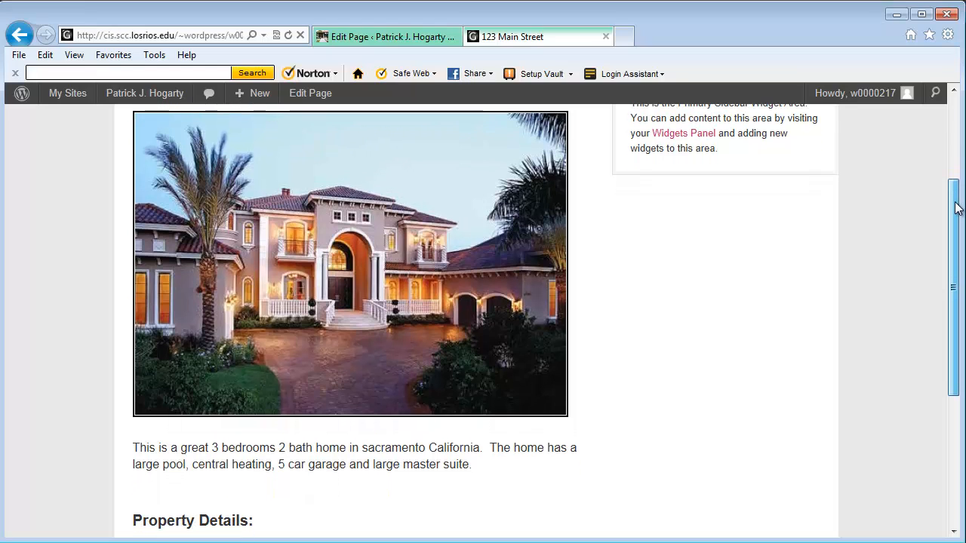
scroll(down, 3)
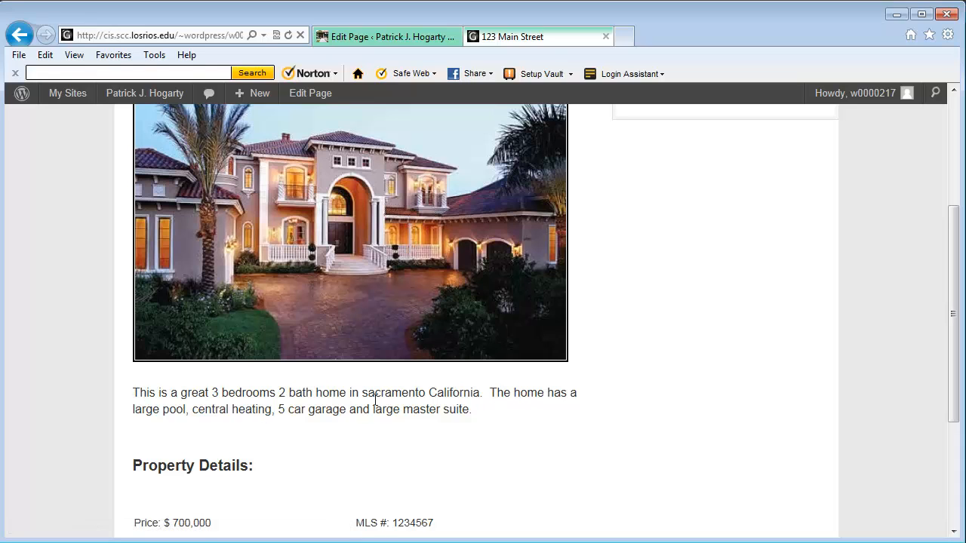
scroll(down, 3)
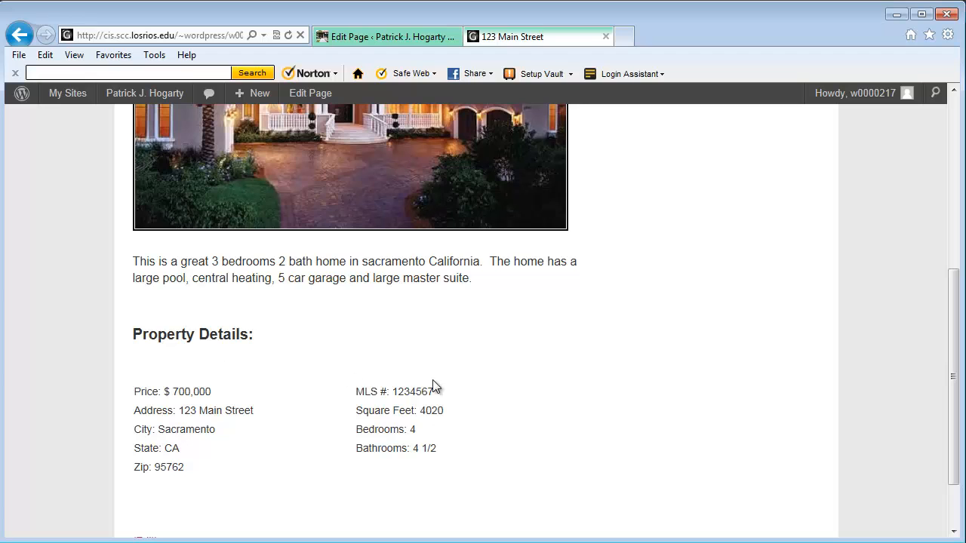
scroll(down, 3)
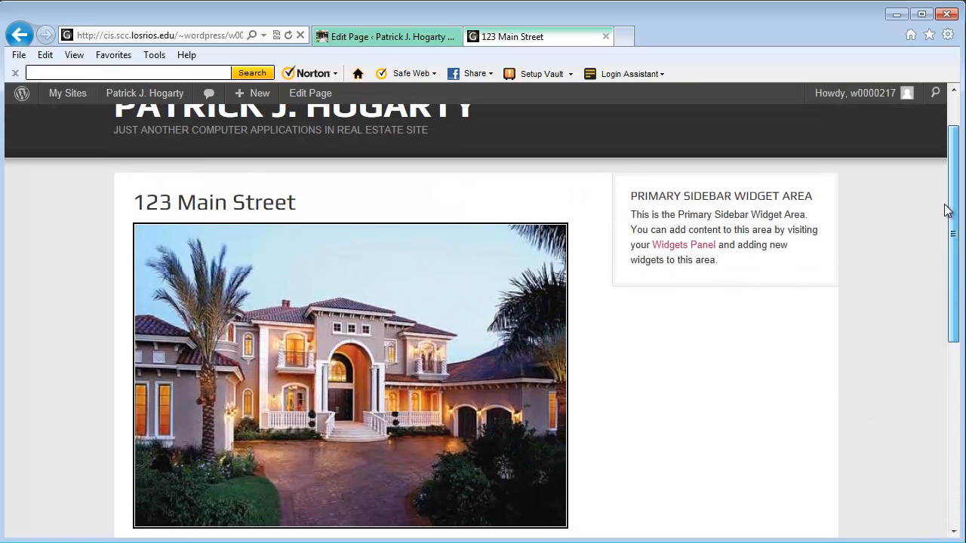
mouse_move(566, 266)
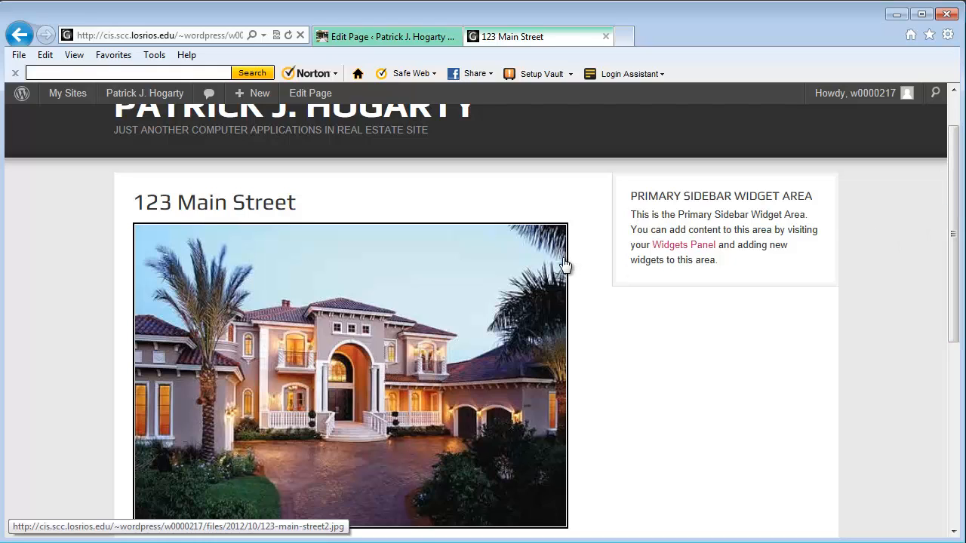
mouse_move(572, 263)
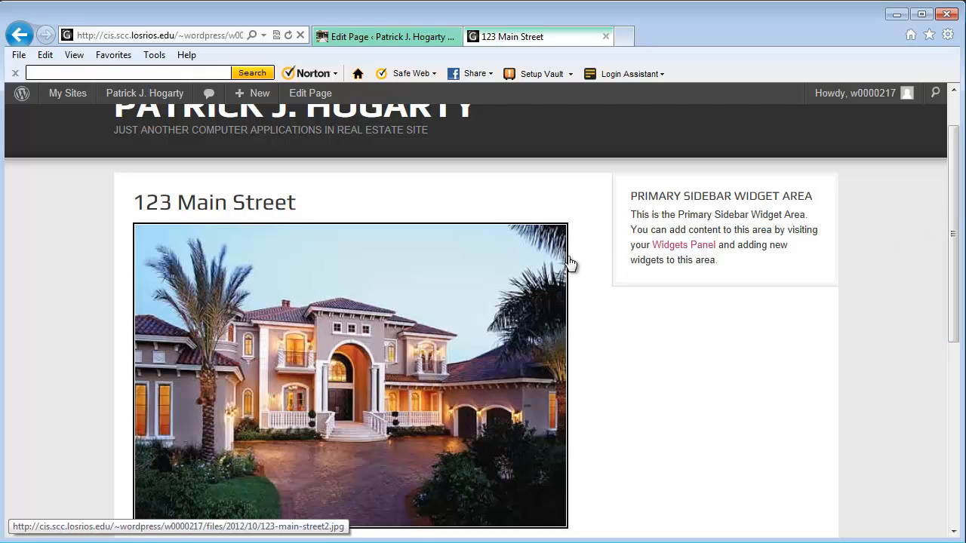
mouse_move(595, 262)
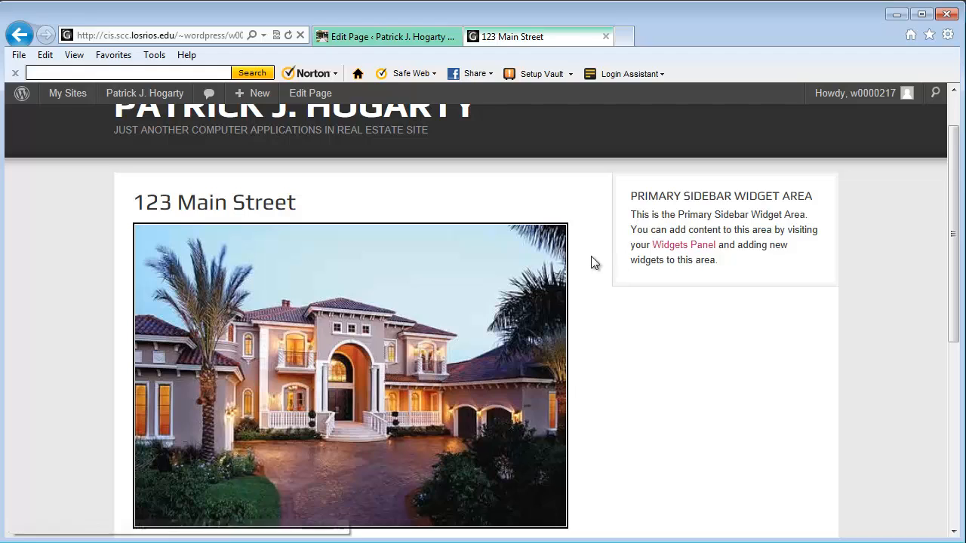
mouse_move(608, 262)
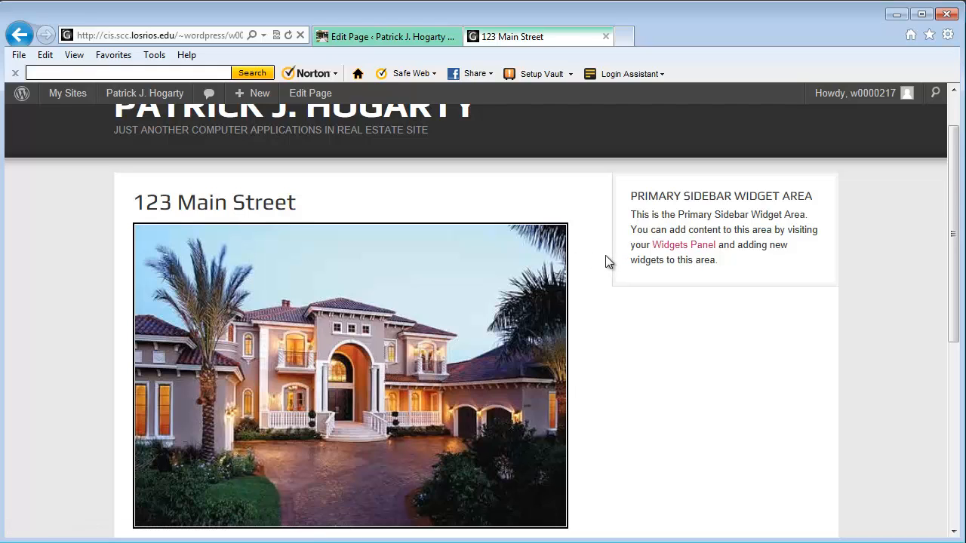
mouse_move(613, 263)
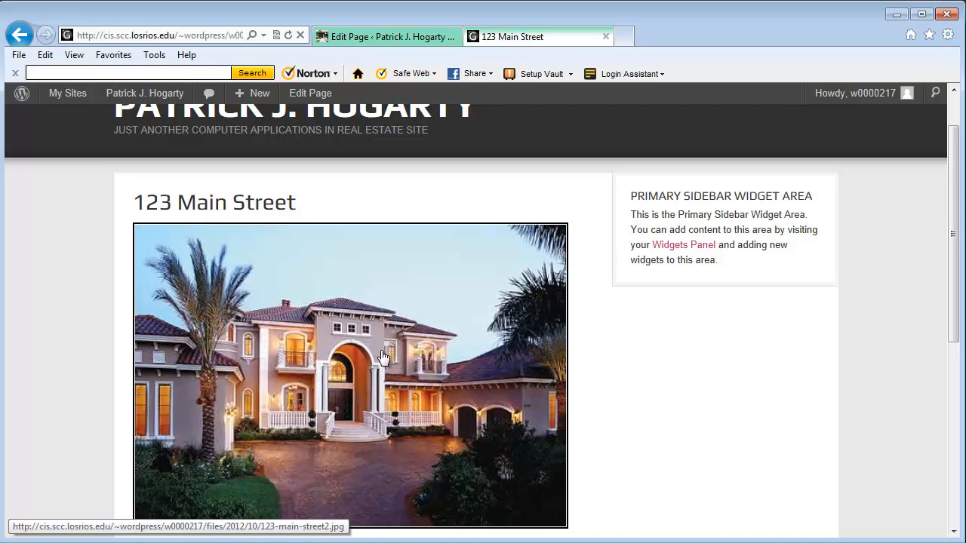
mouse_move(403, 390)
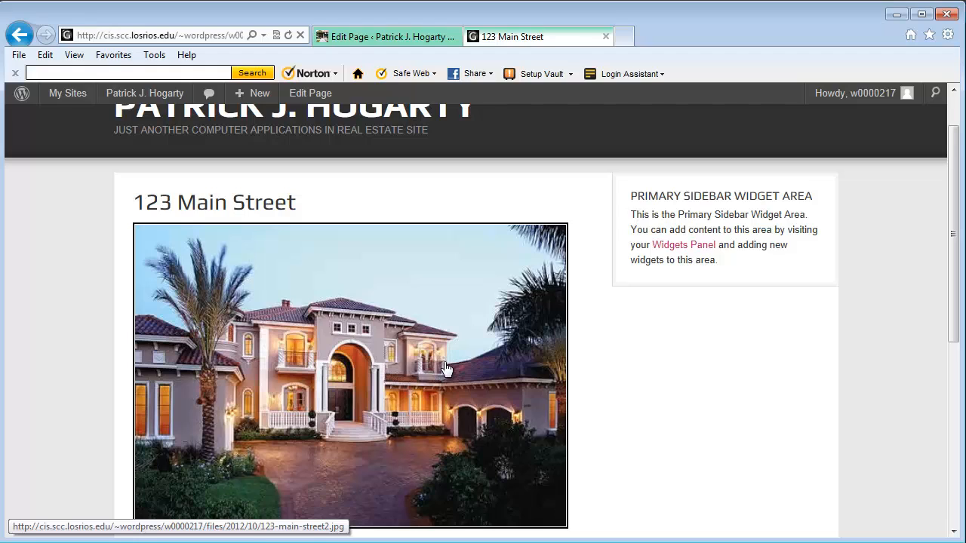
mouse_move(641, 296)
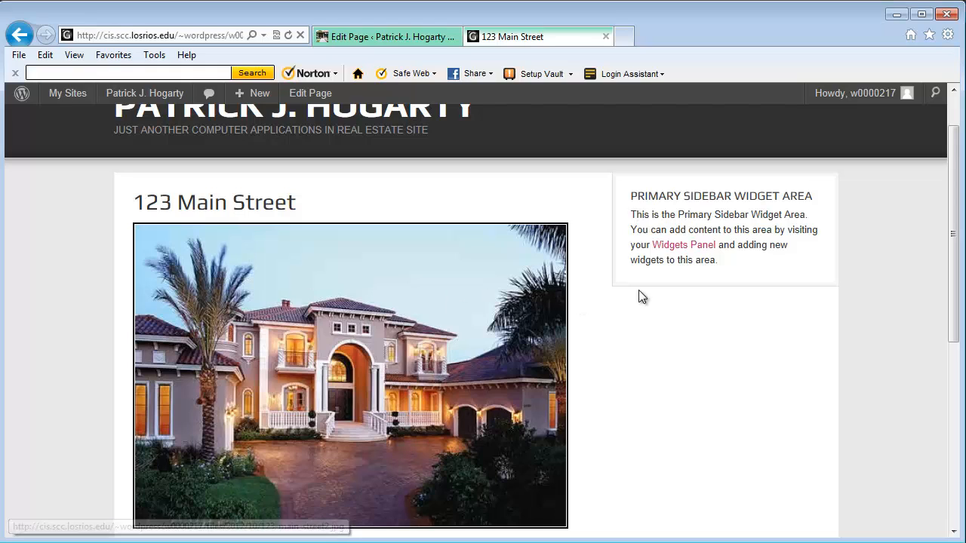
mouse_move(415, 203)
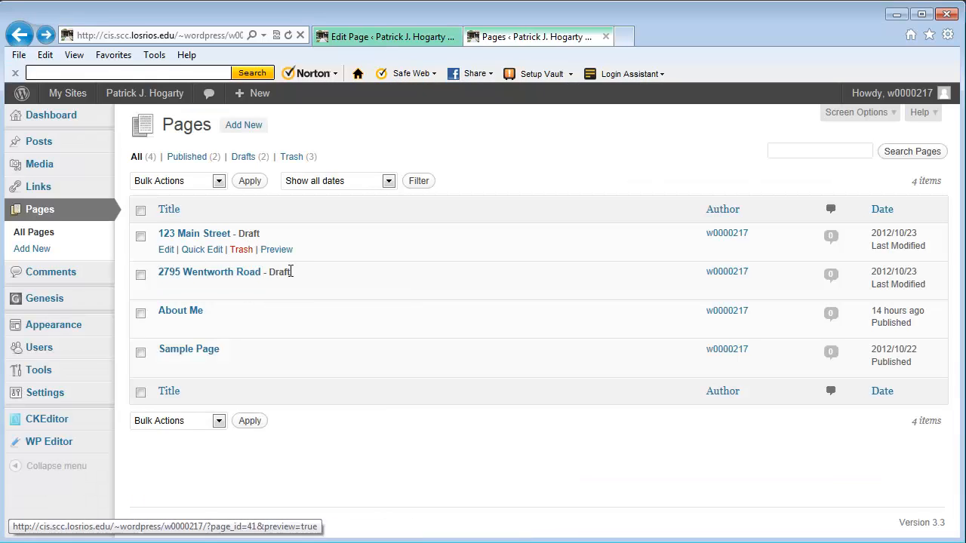
click(277, 287)
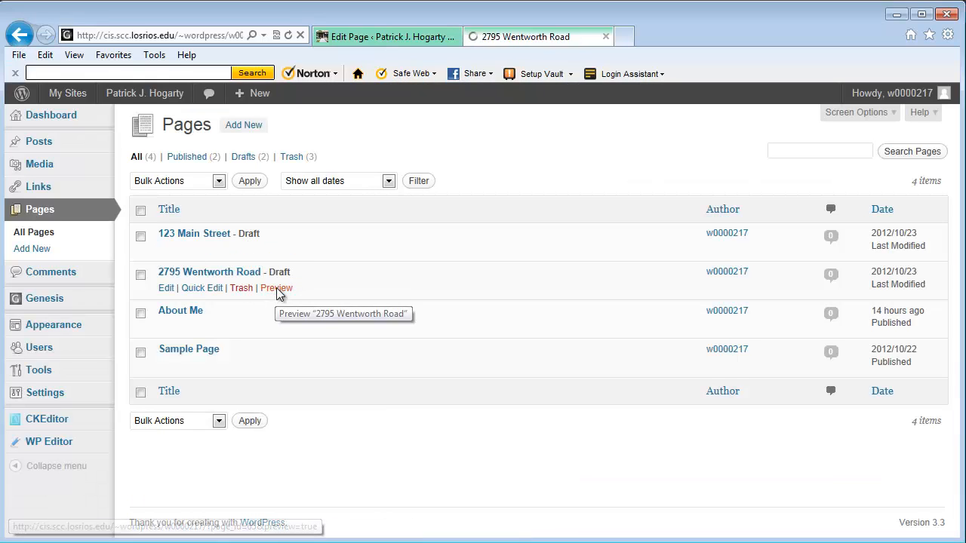
click(276, 289)
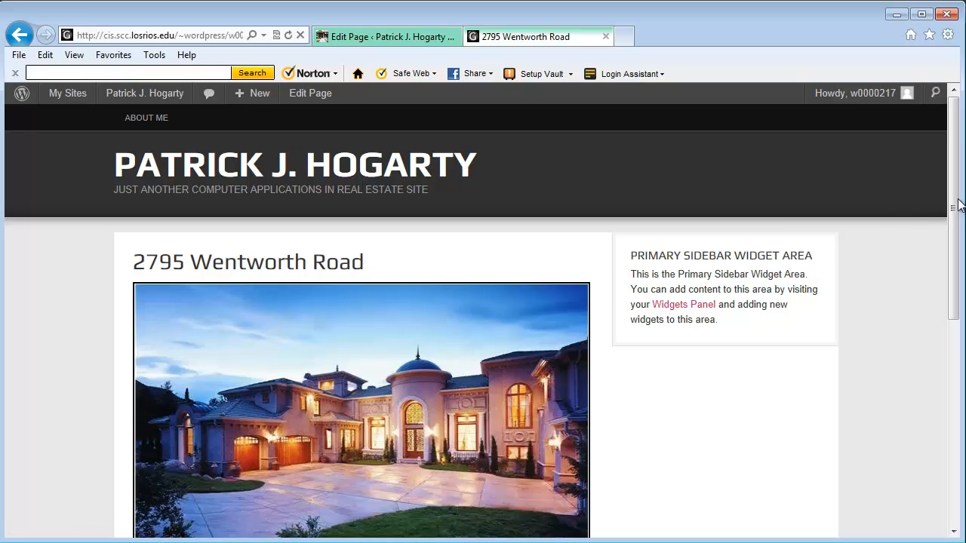
scroll(down, 3)
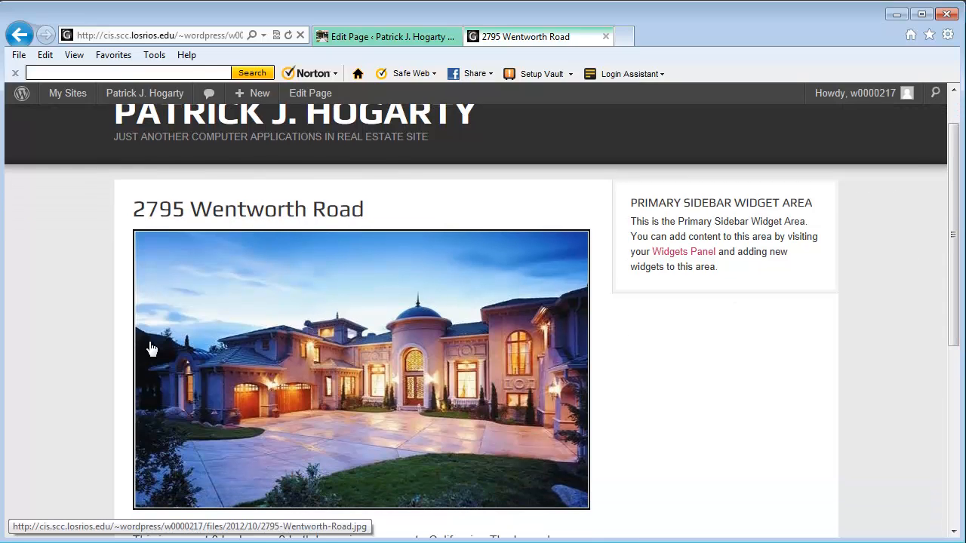
mouse_move(440, 232)
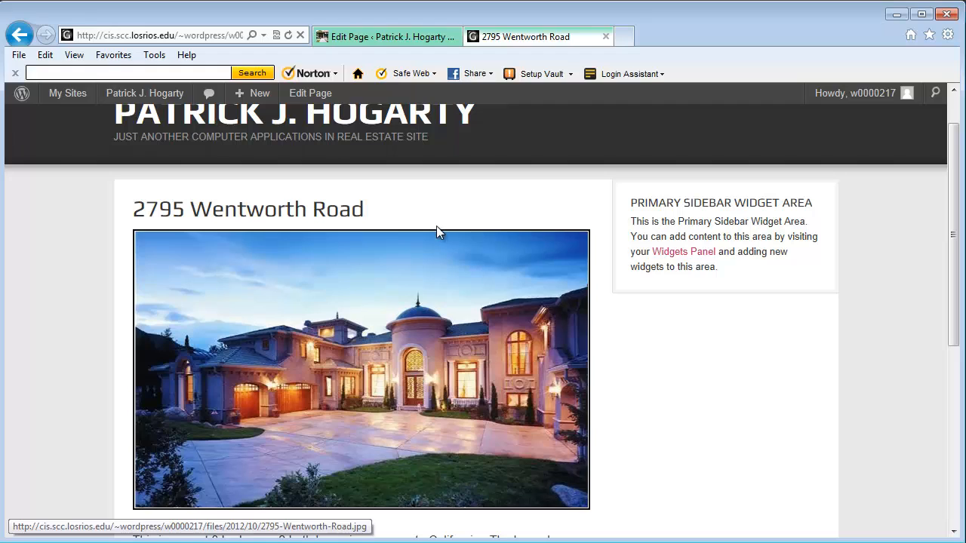
mouse_move(93, 361)
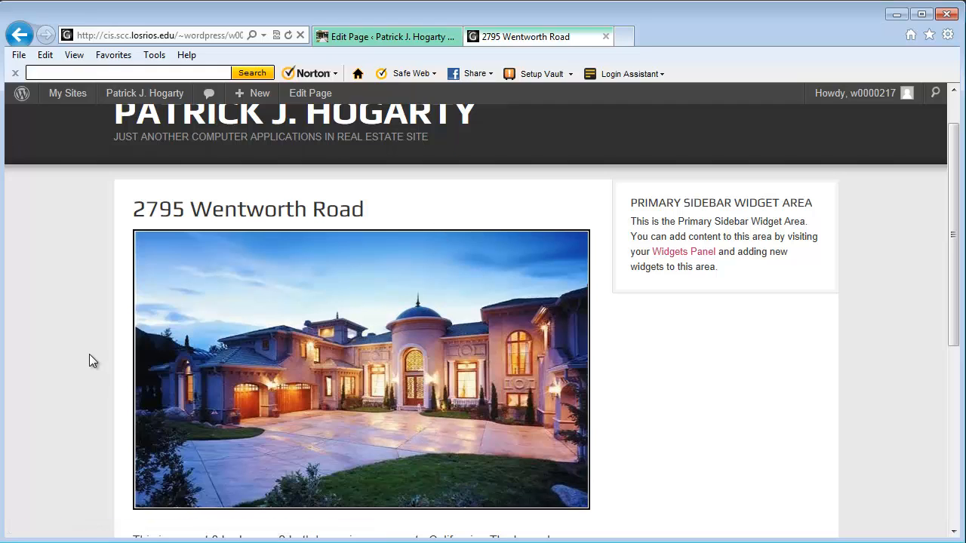
mouse_move(129, 363)
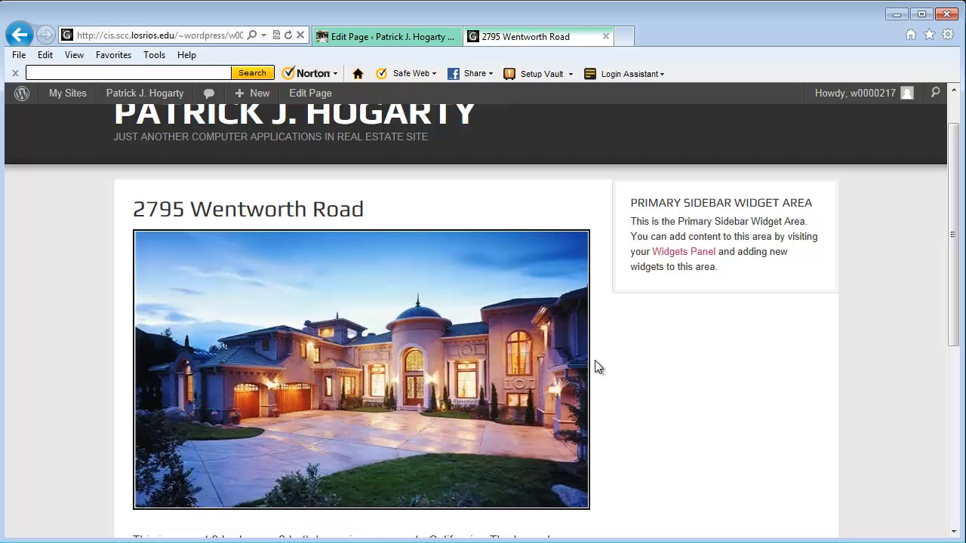
mouse_move(445, 234)
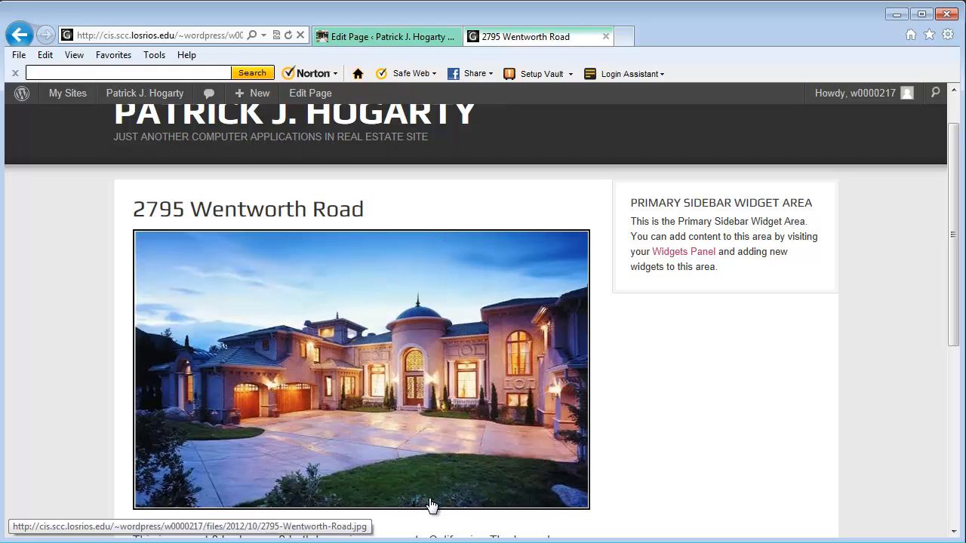
mouse_move(468, 463)
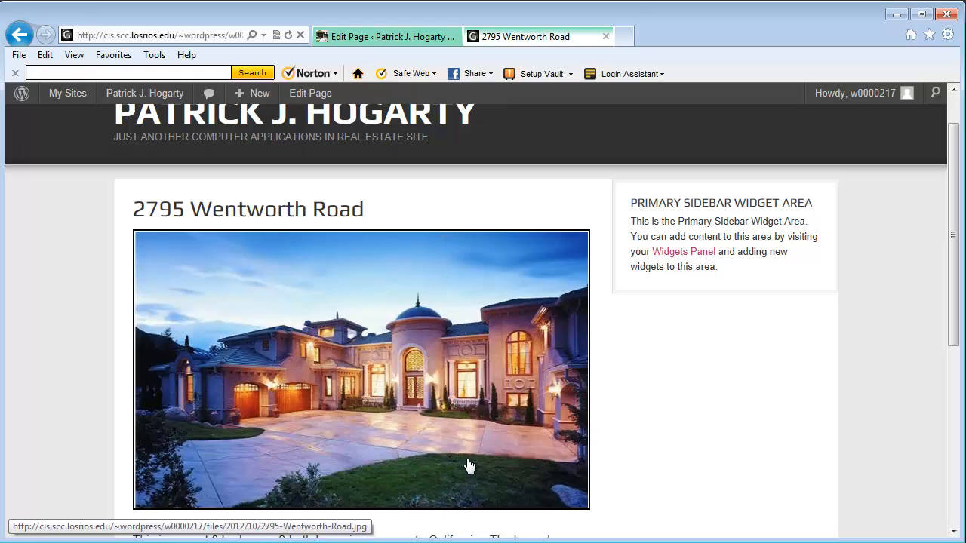
mouse_move(575, 330)
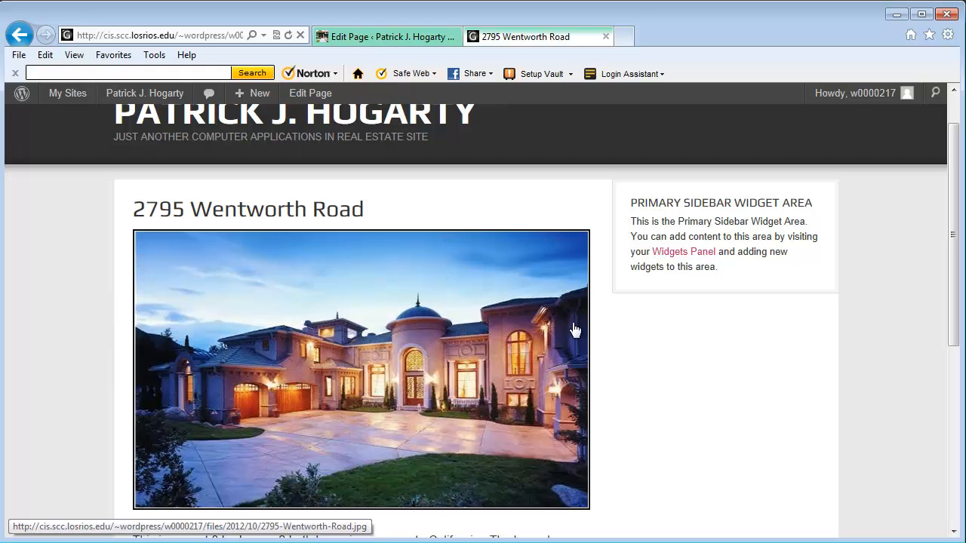
mouse_move(802, 350)
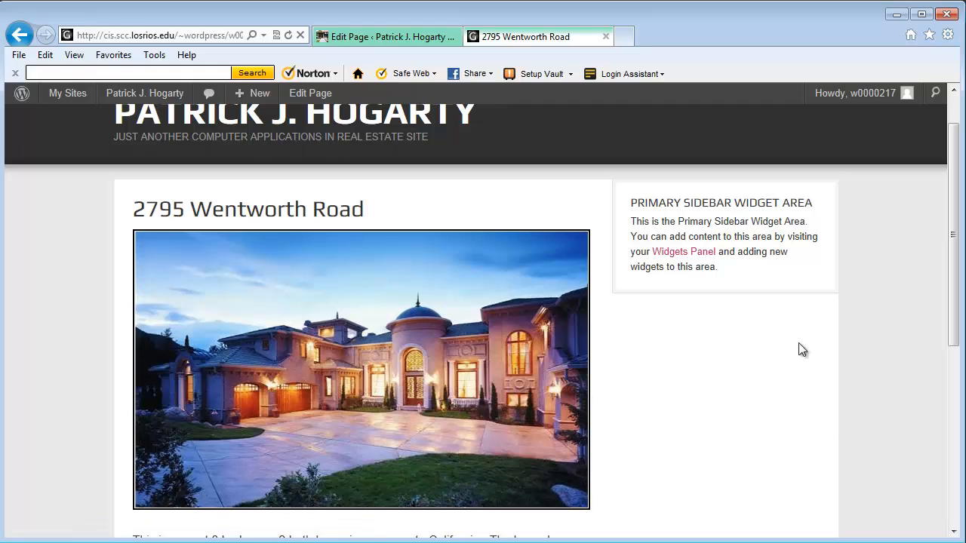
mouse_move(587, 294)
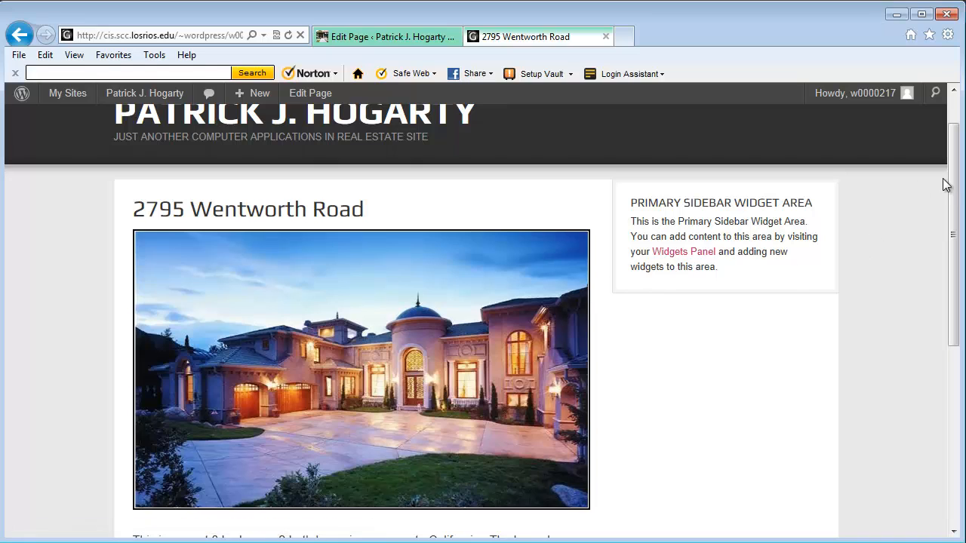
scroll(down, 3)
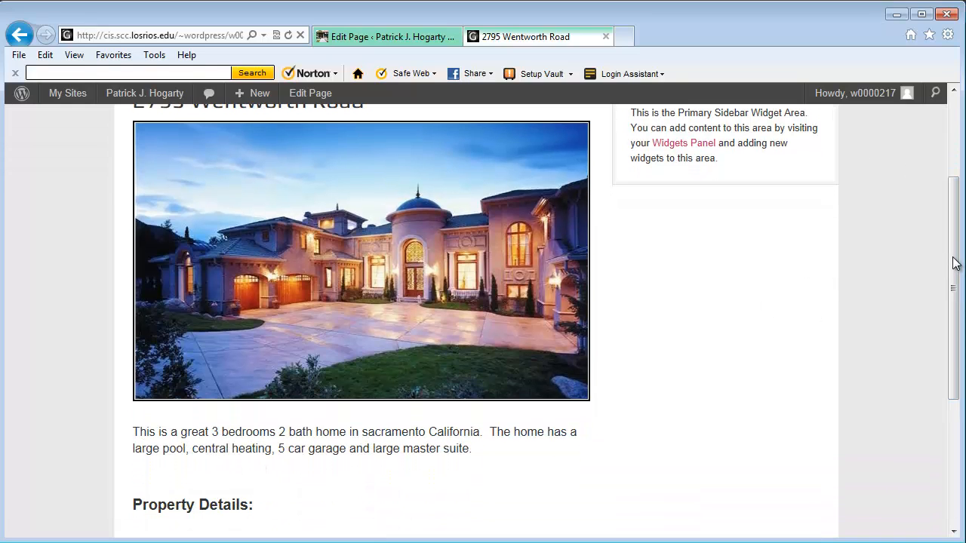
scroll(down, 3)
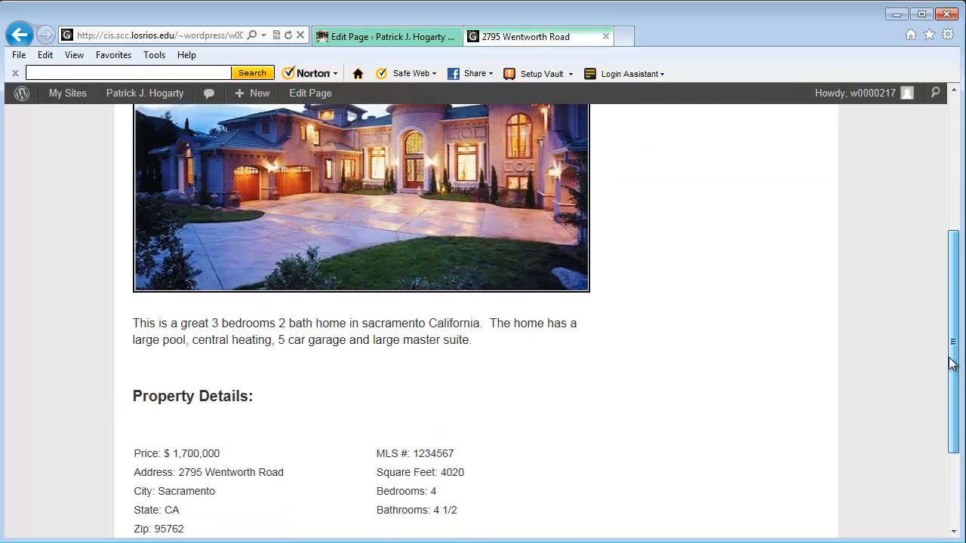
scroll(up, 3)
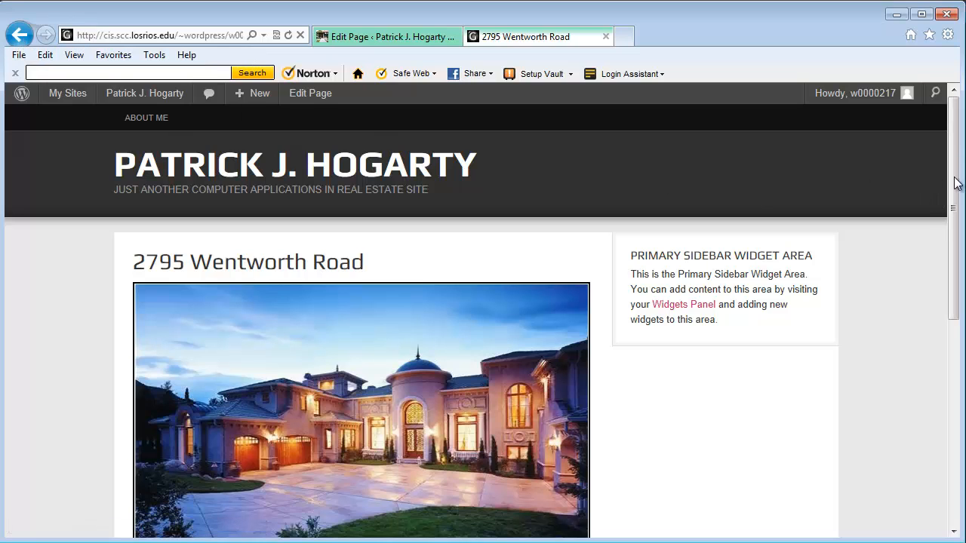
scroll(down, 3)
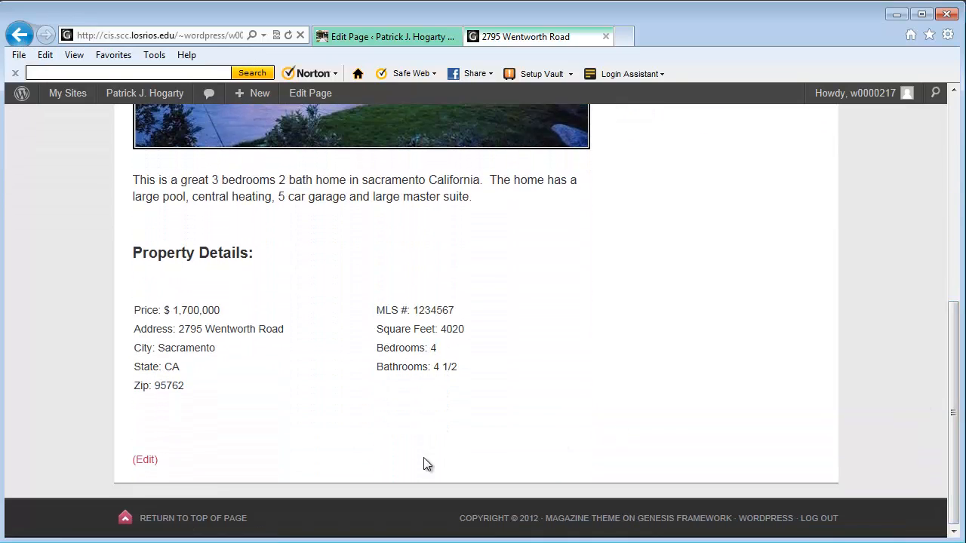
click(145, 460)
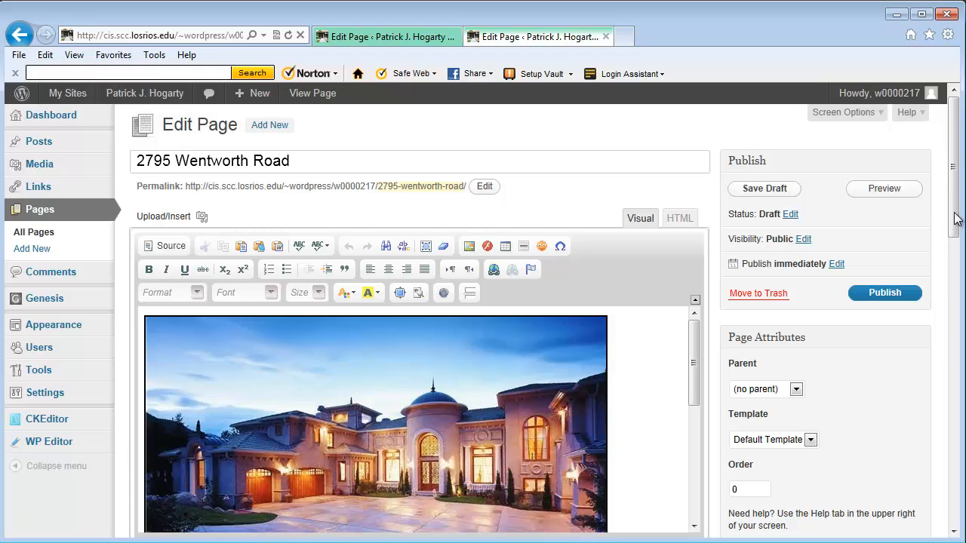
mouse_move(360, 501)
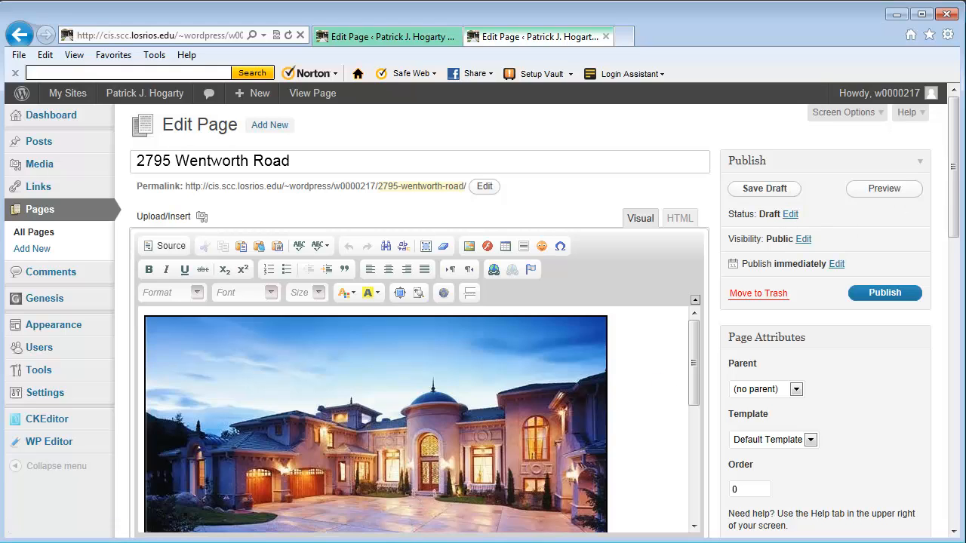
mouse_move(958, 157)
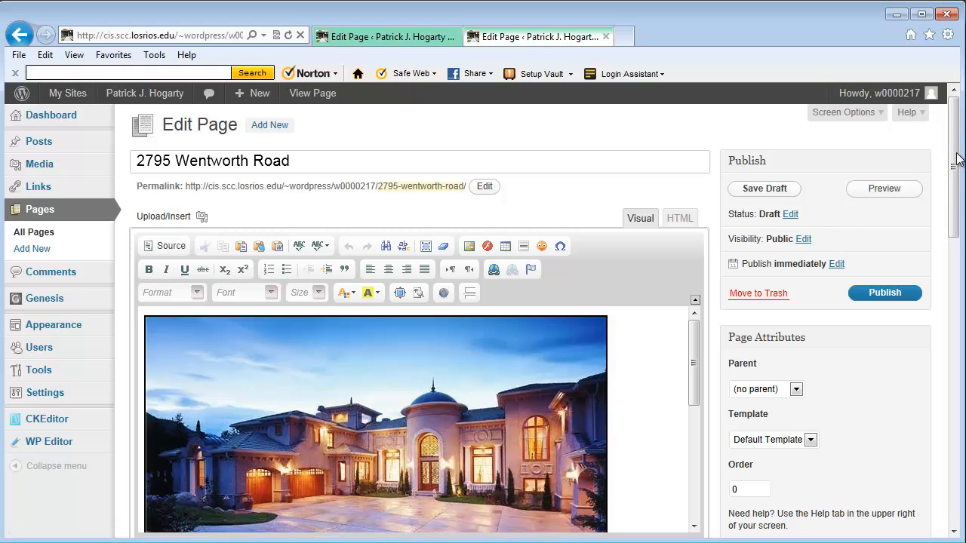
scroll(down, 3)
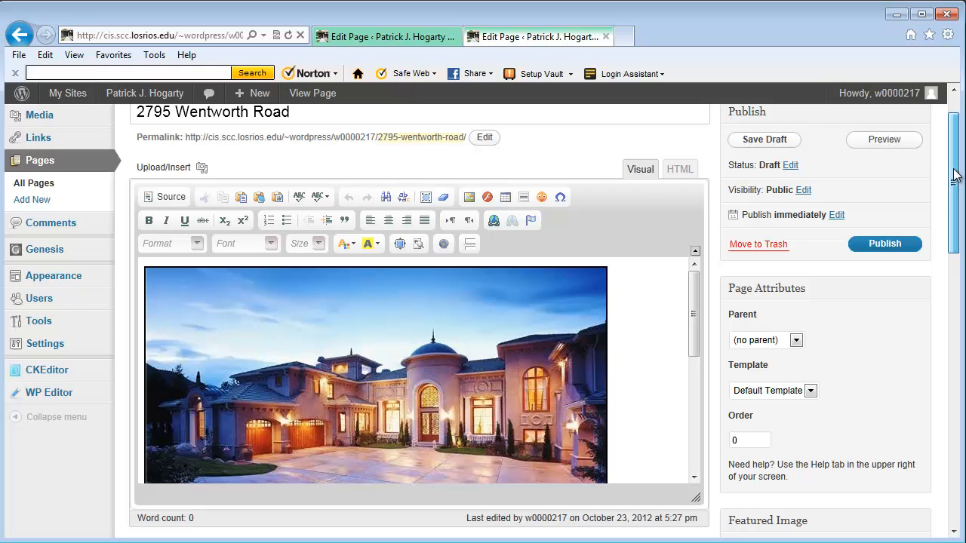
scroll(down, 3)
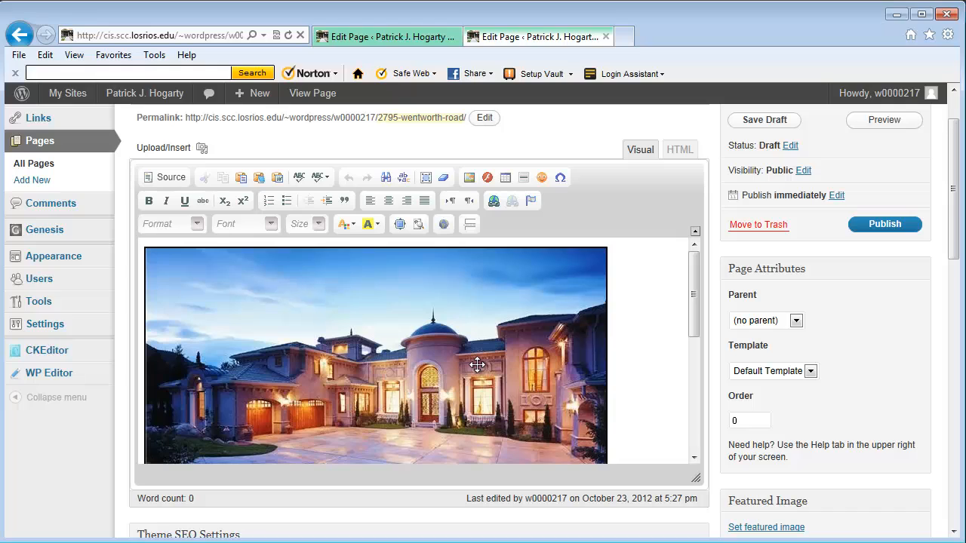
mouse_move(476, 365)
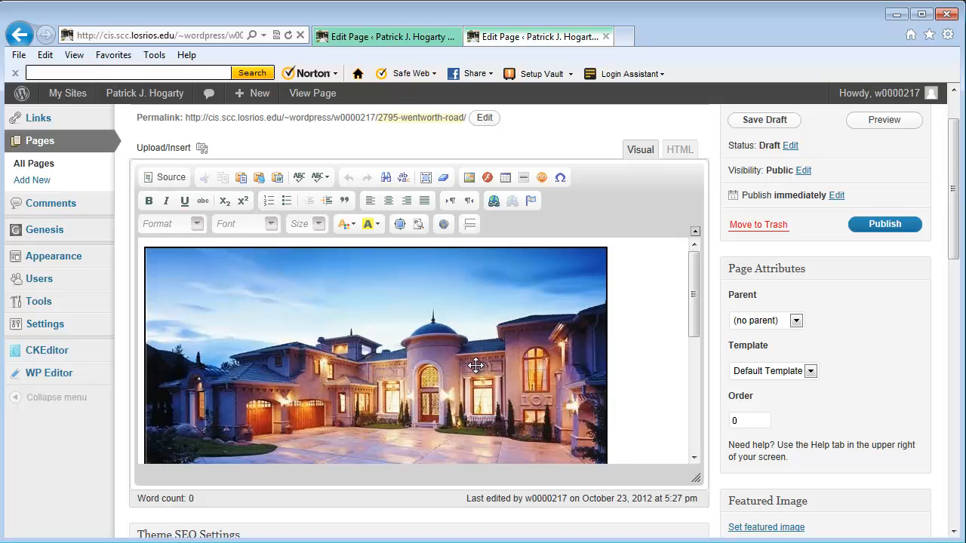
mouse_move(694, 288)
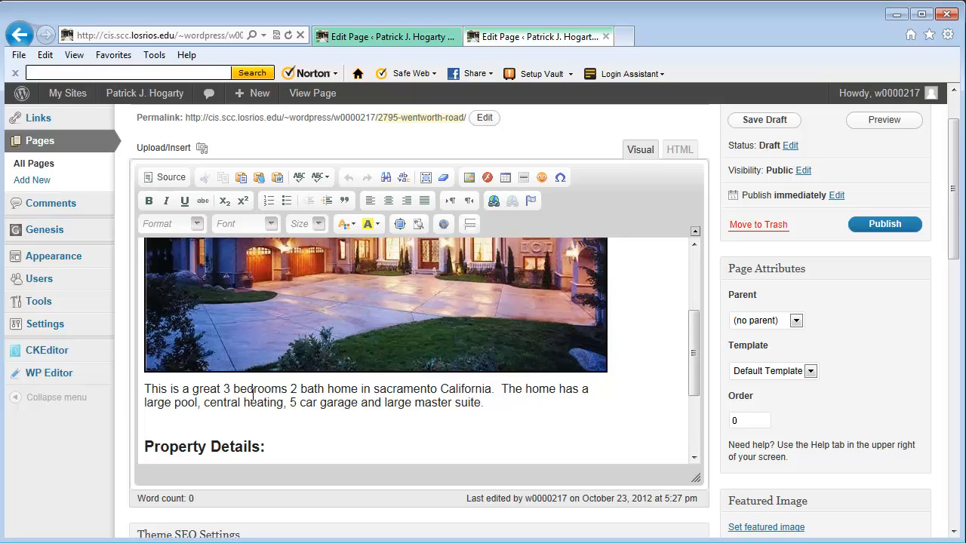
mouse_move(694, 354)
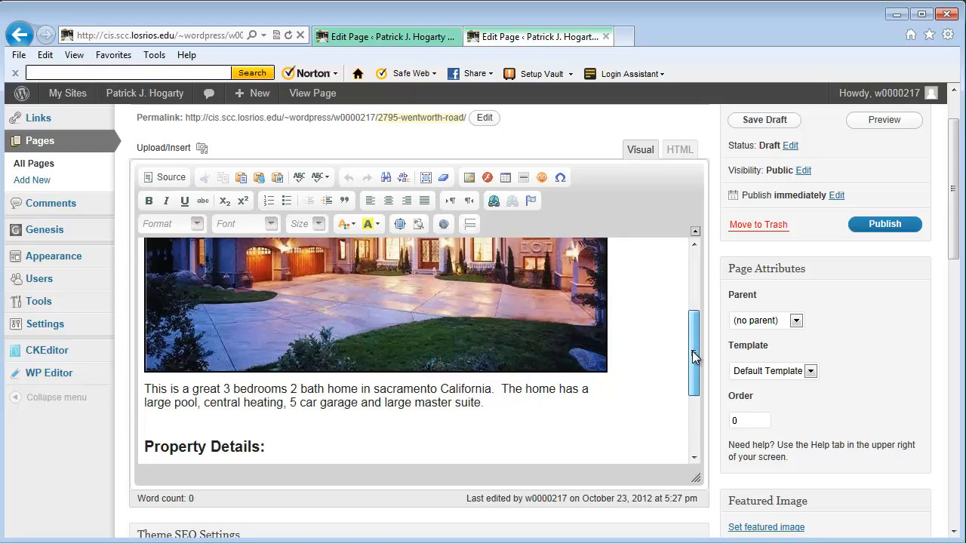
scroll(down, 3)
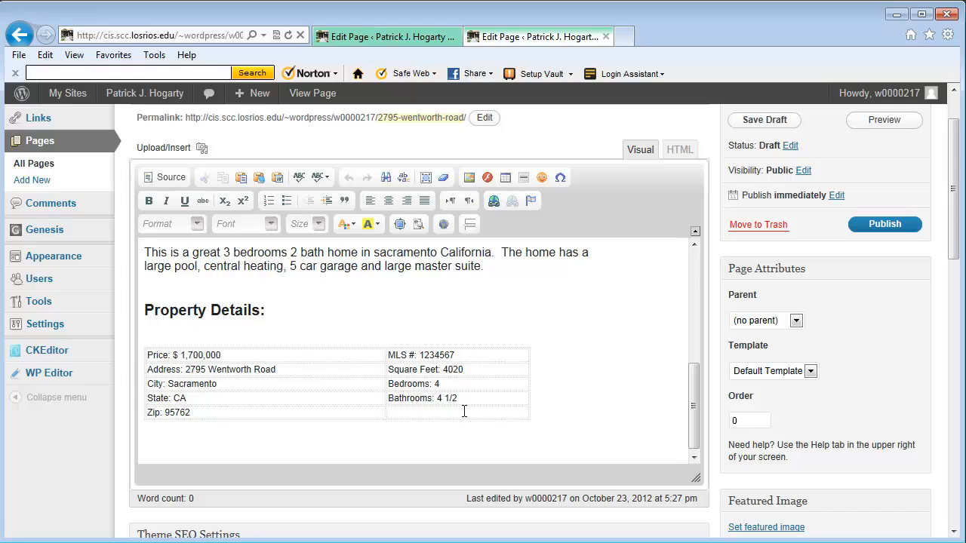
mouse_move(293, 348)
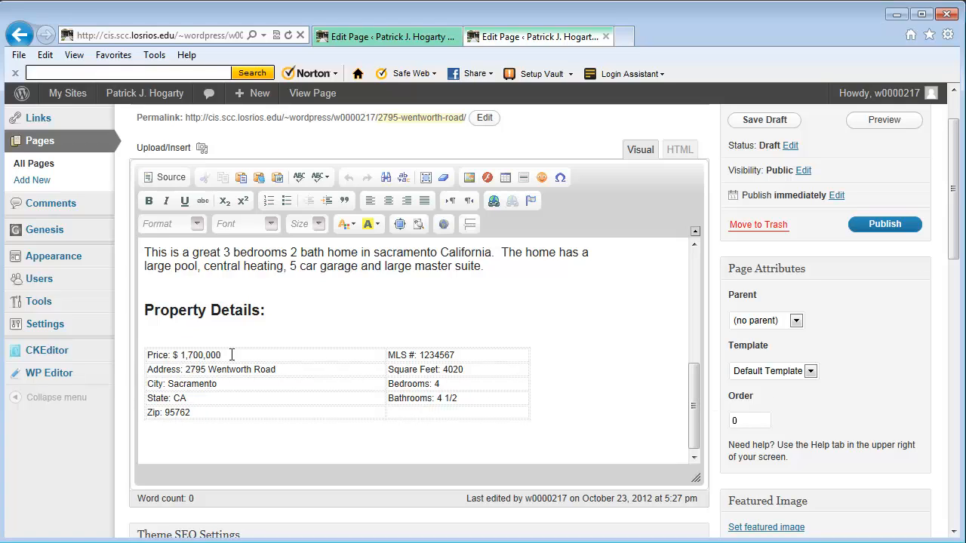
mouse_move(165, 351)
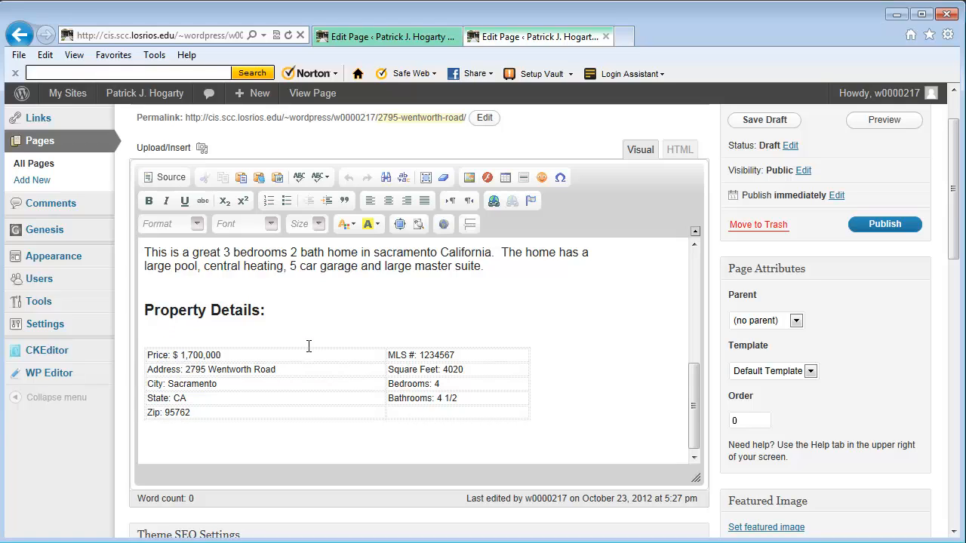
mouse_move(322, 397)
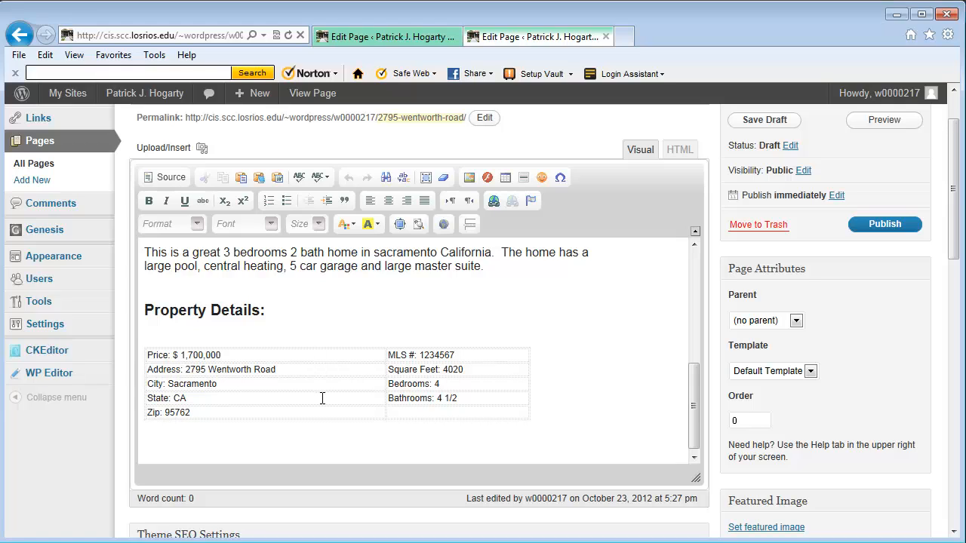
click(763, 120)
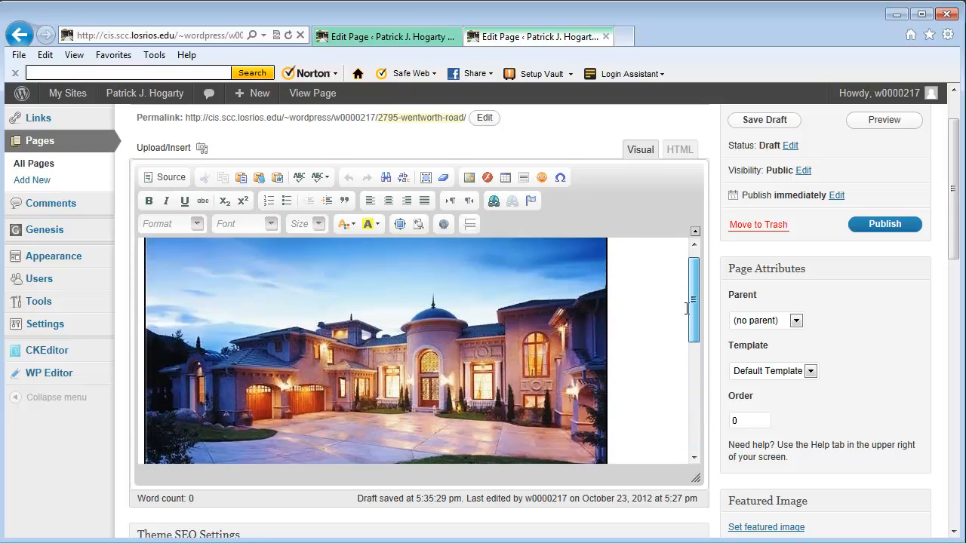
scroll(down, 3)
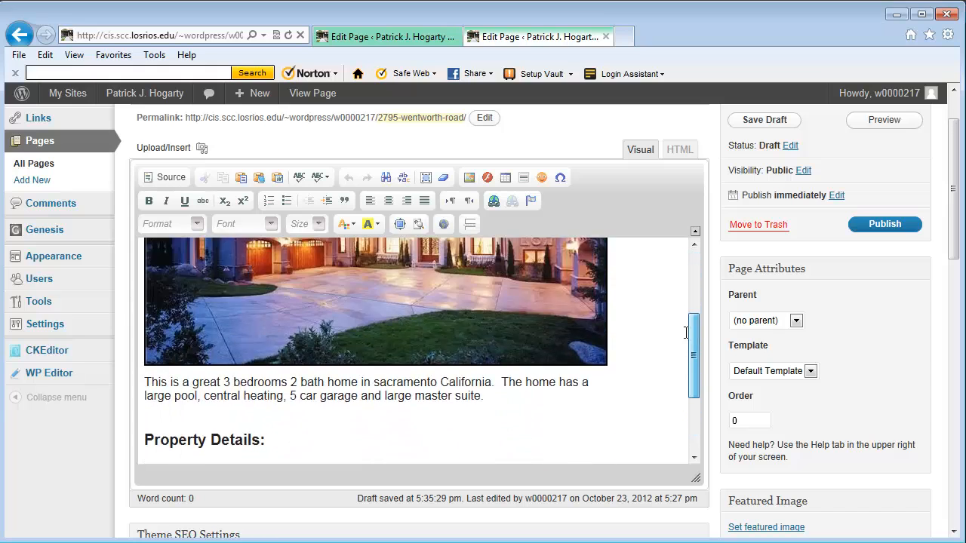
scroll(down, 3)
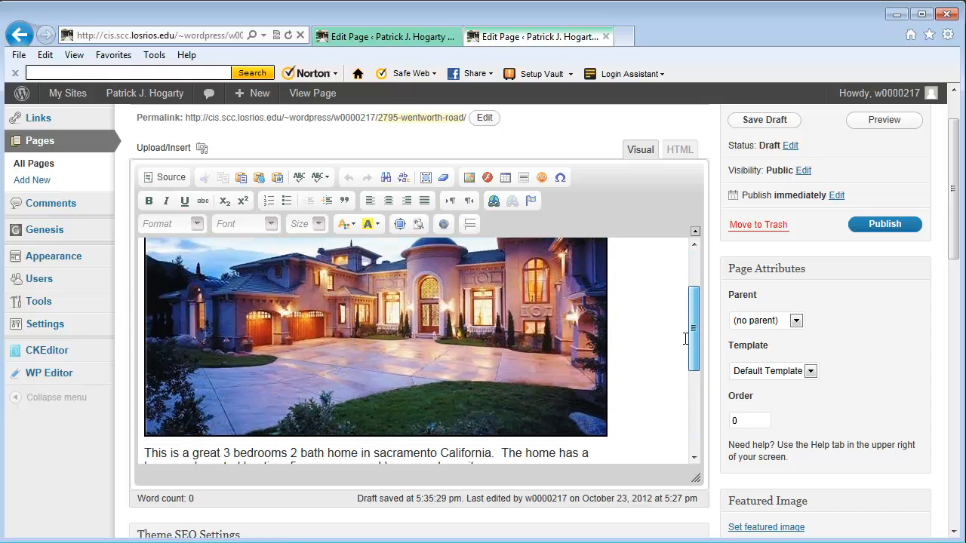
scroll(down, 3)
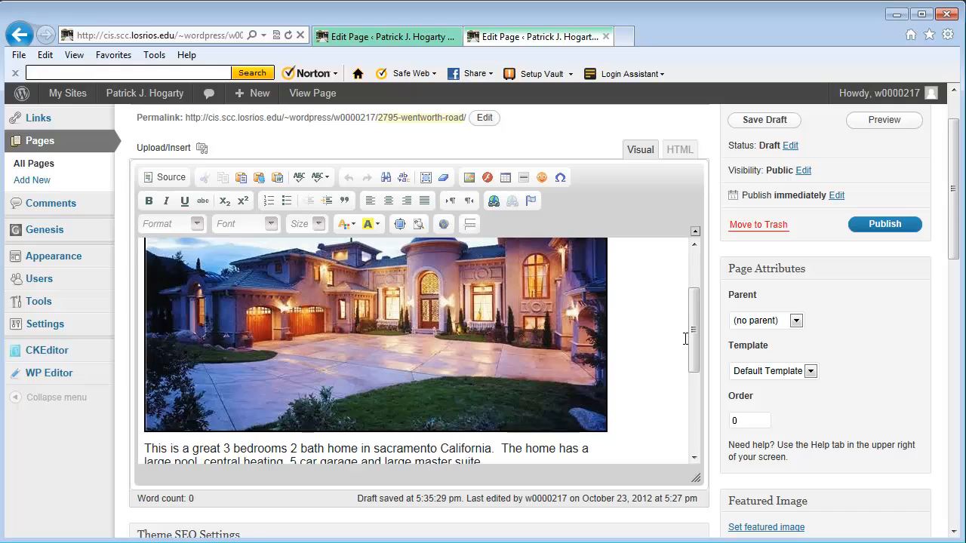
mouse_move(415, 244)
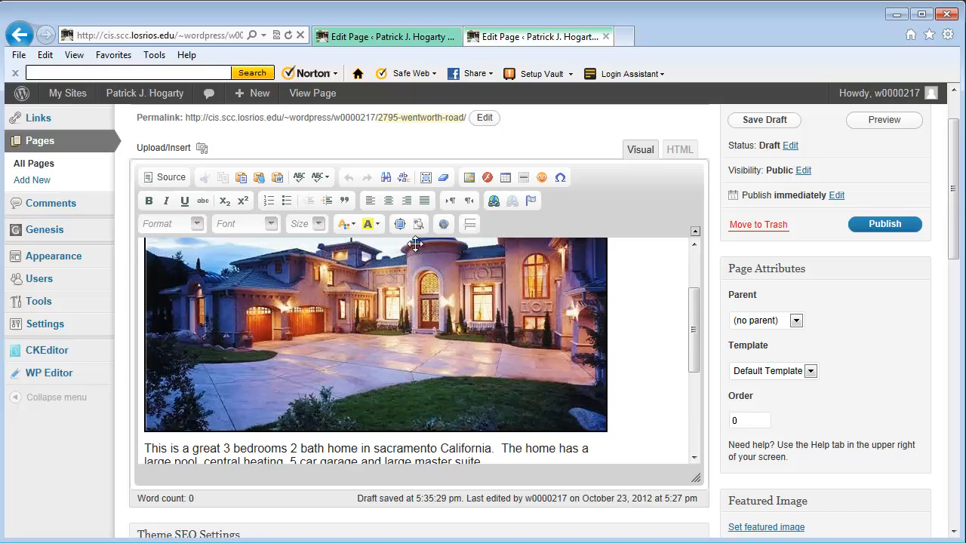
mouse_move(400, 223)
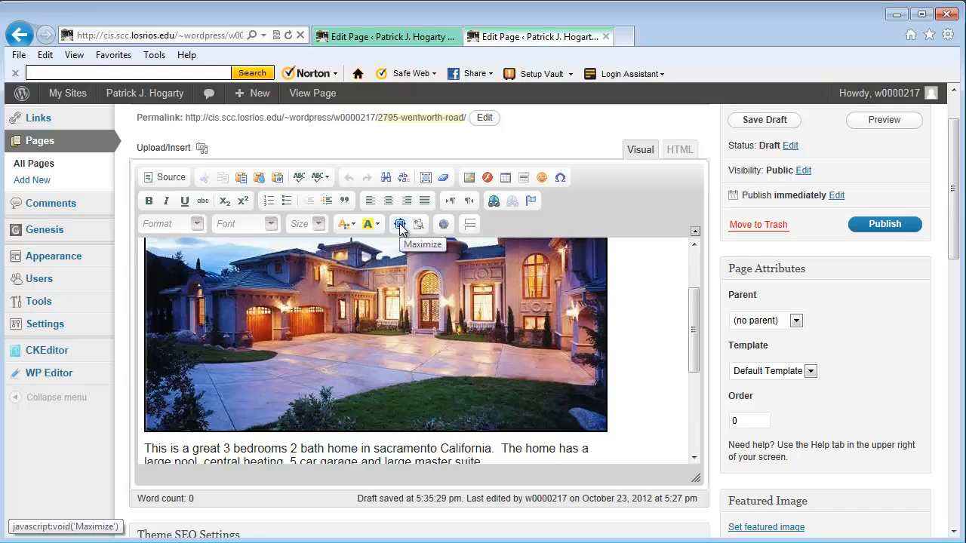
- Maximize the CKEditor content area and scroll through photo, description and Property Details
click(400, 224)
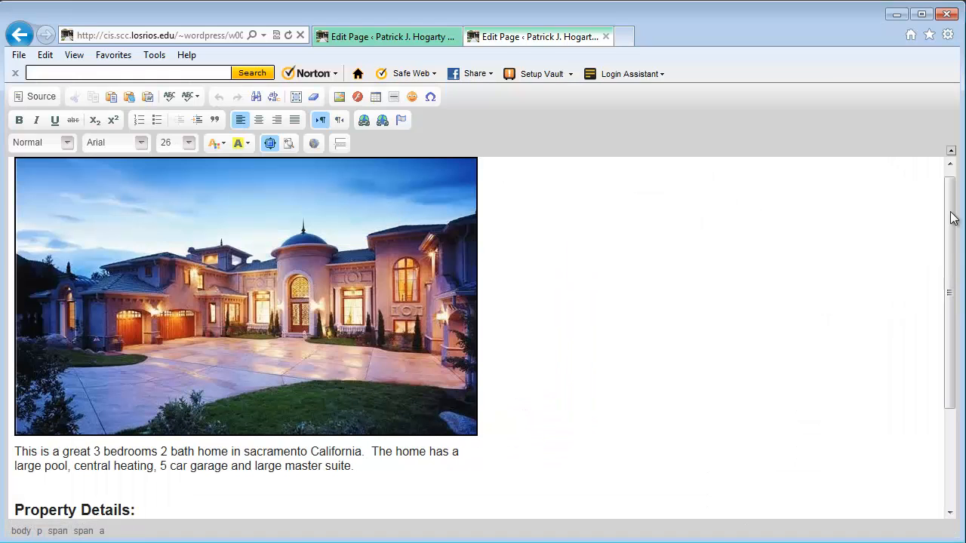
scroll(down, 3)
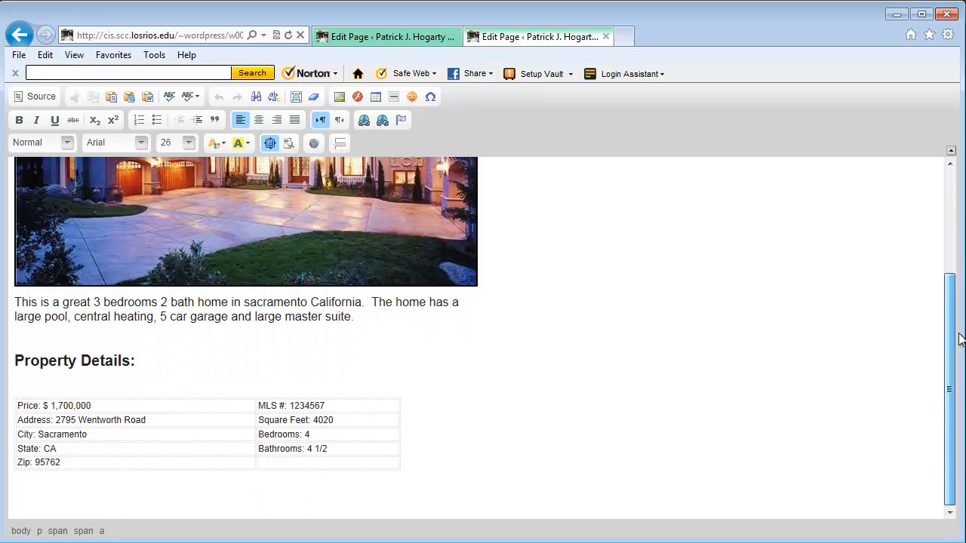
scroll(up, 3)
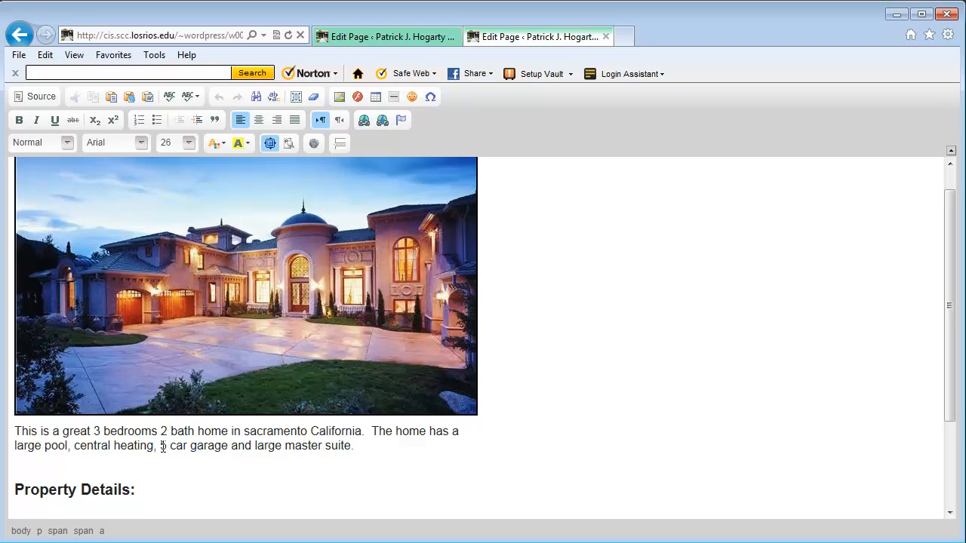
text(5)
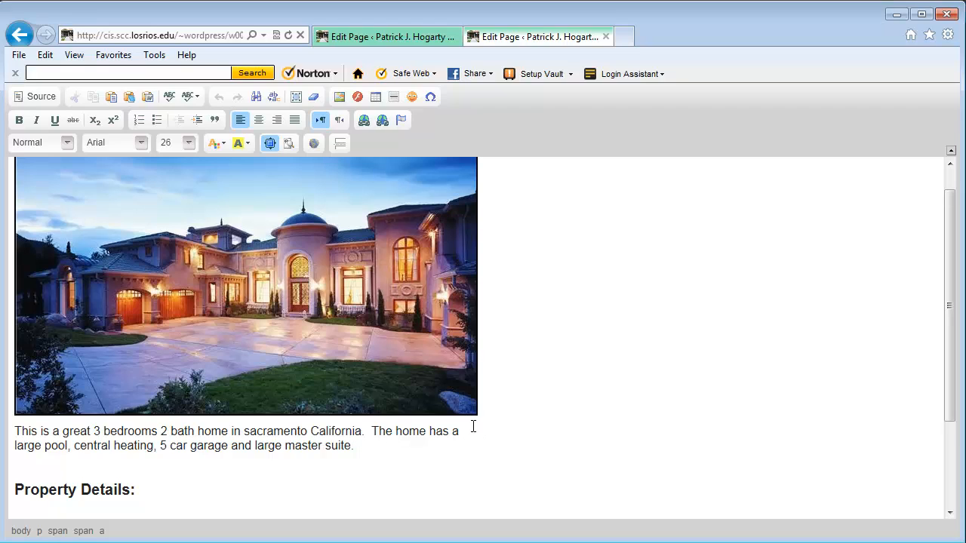
mouse_move(538, 423)
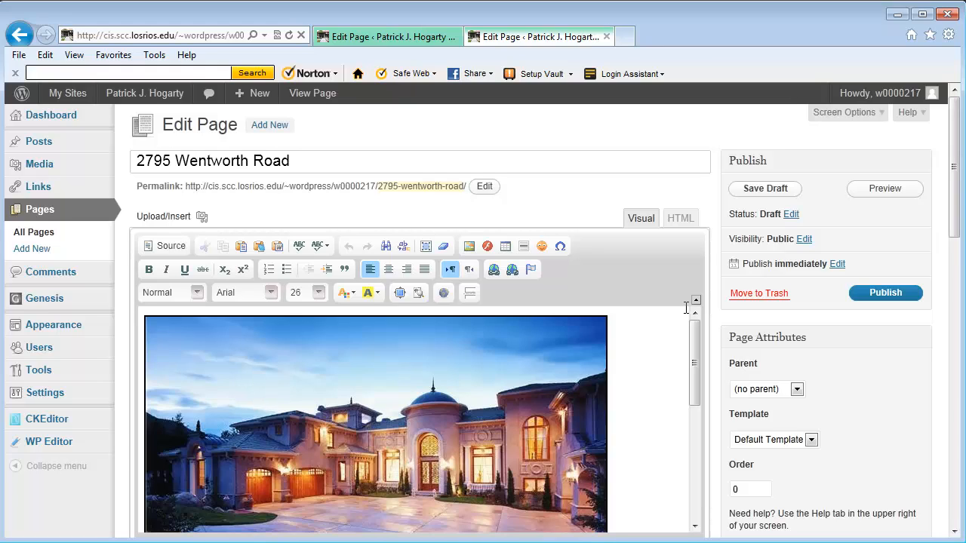
mouse_move(679, 310)
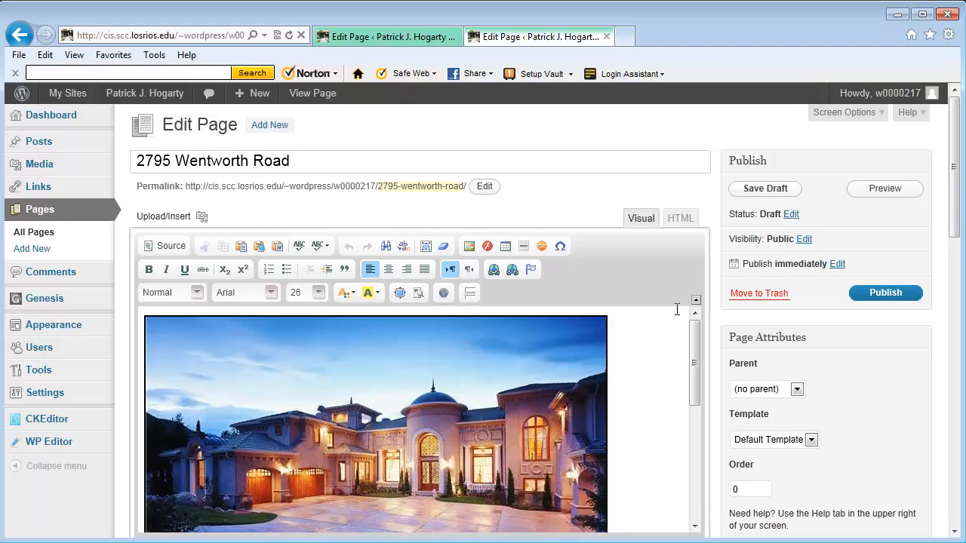